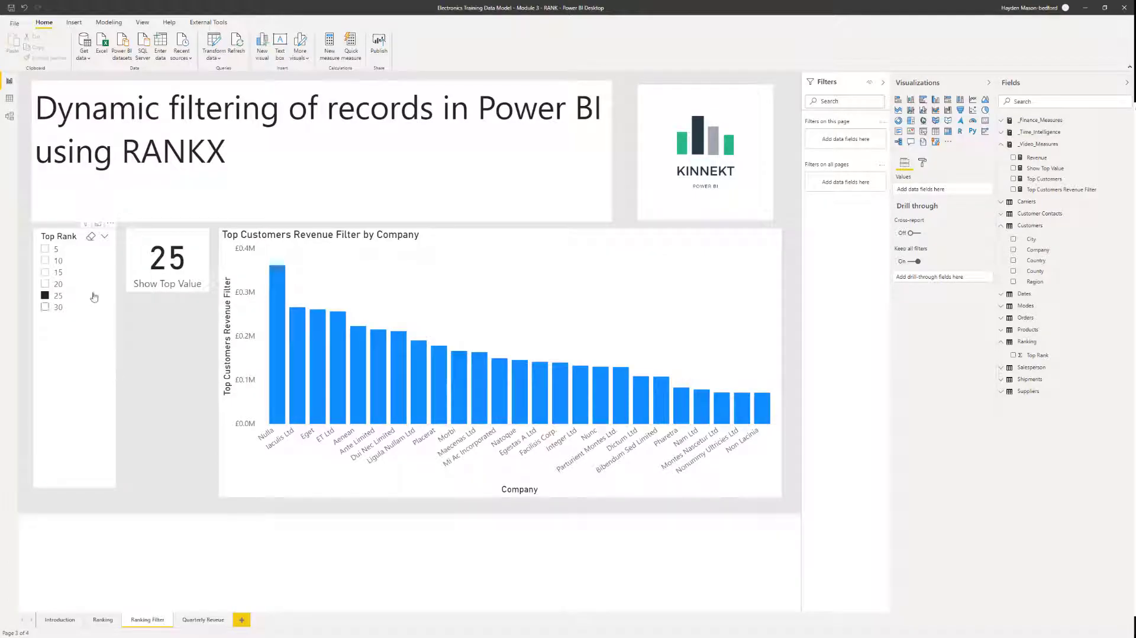
# Pick 5, 10, 15 and a higher value in the Top Rank slicer to resize the chart
pyautogui.click(45, 248)
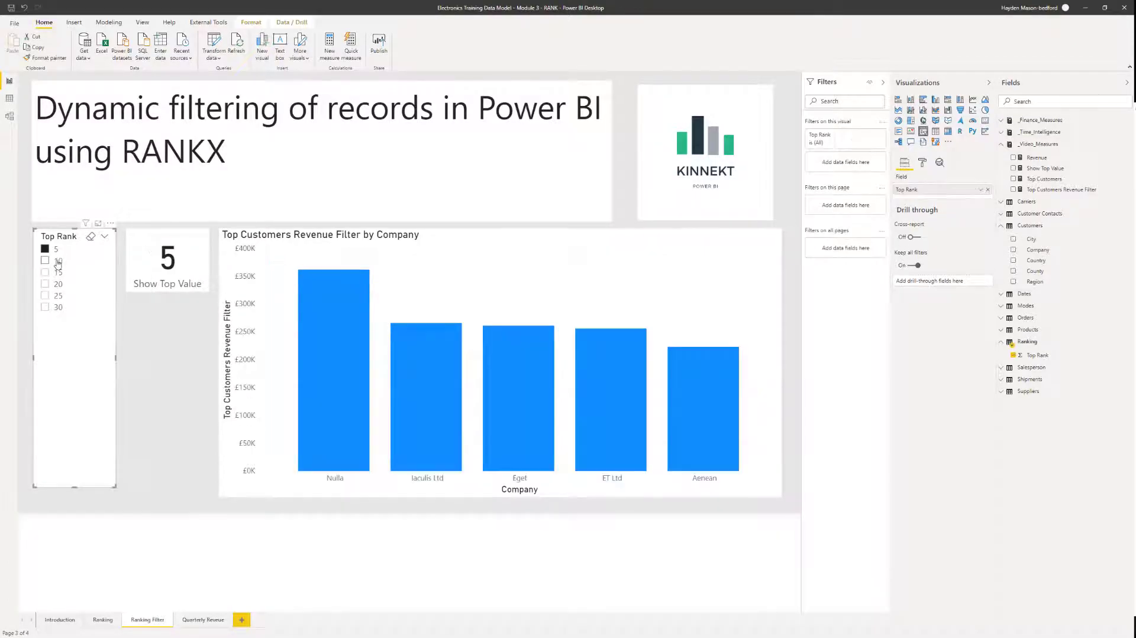
pyautogui.click(45, 260)
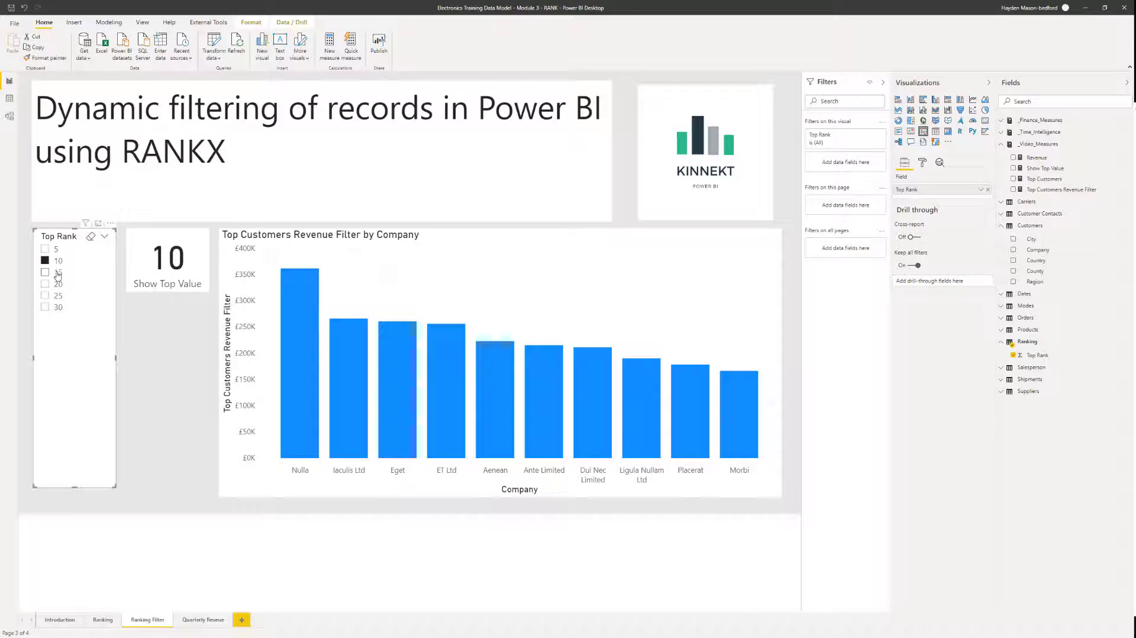
pyautogui.click(45, 294)
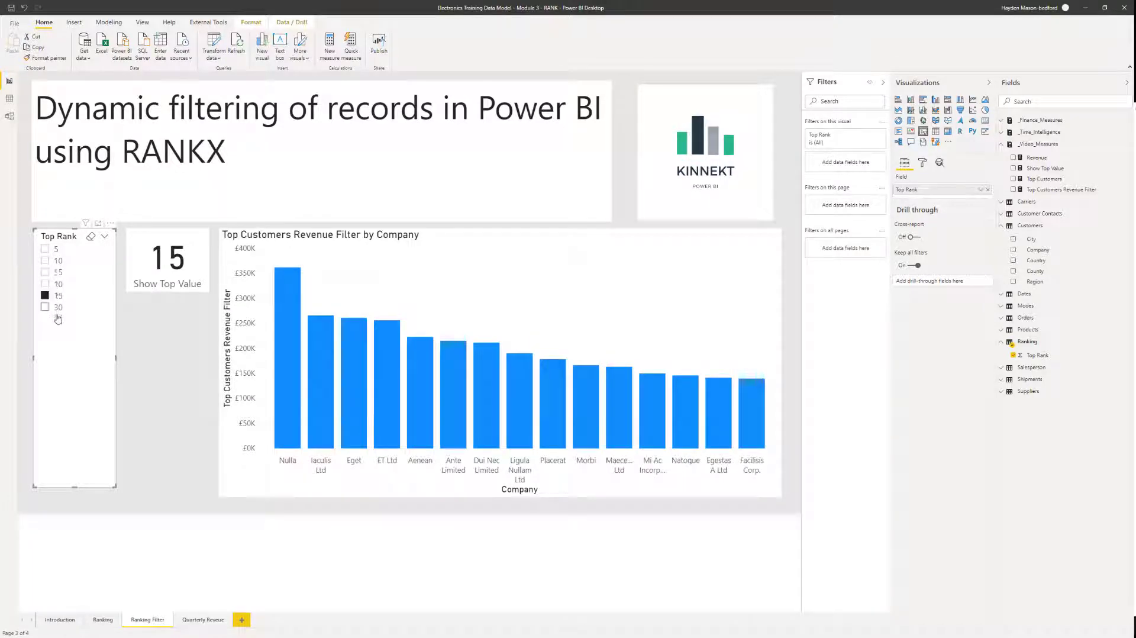
pyautogui.click(45, 307)
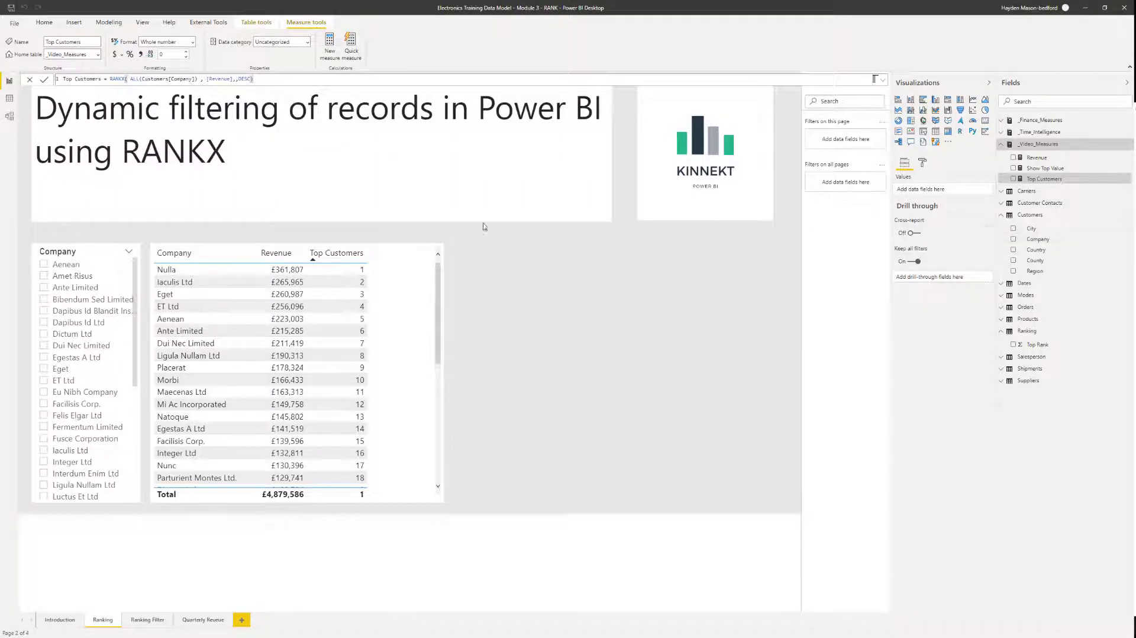
pyautogui.moveTo(389, 327)
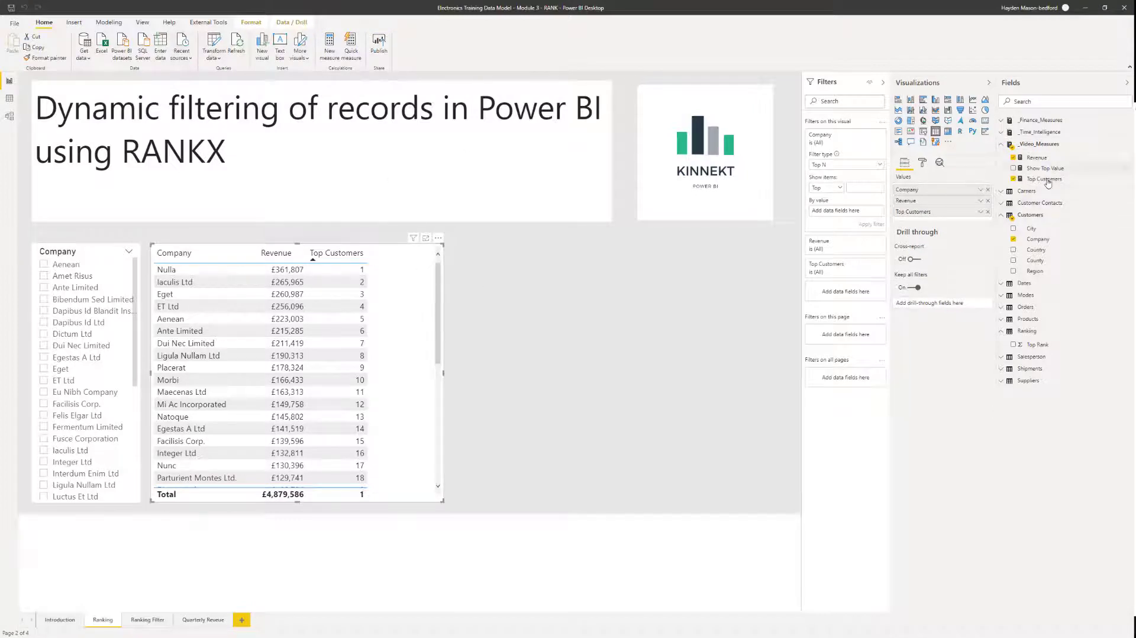
# View the Top Customers RANKX formula and sort the table by rank, back to 1 first
pyautogui.click(1044, 179)
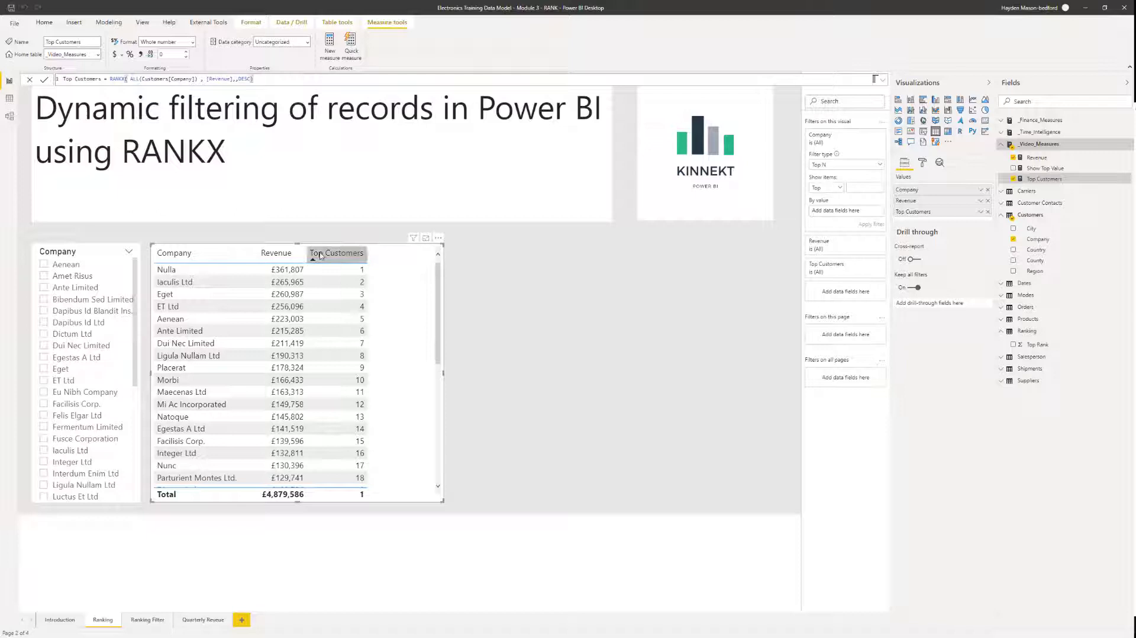
pyautogui.click(336, 253)
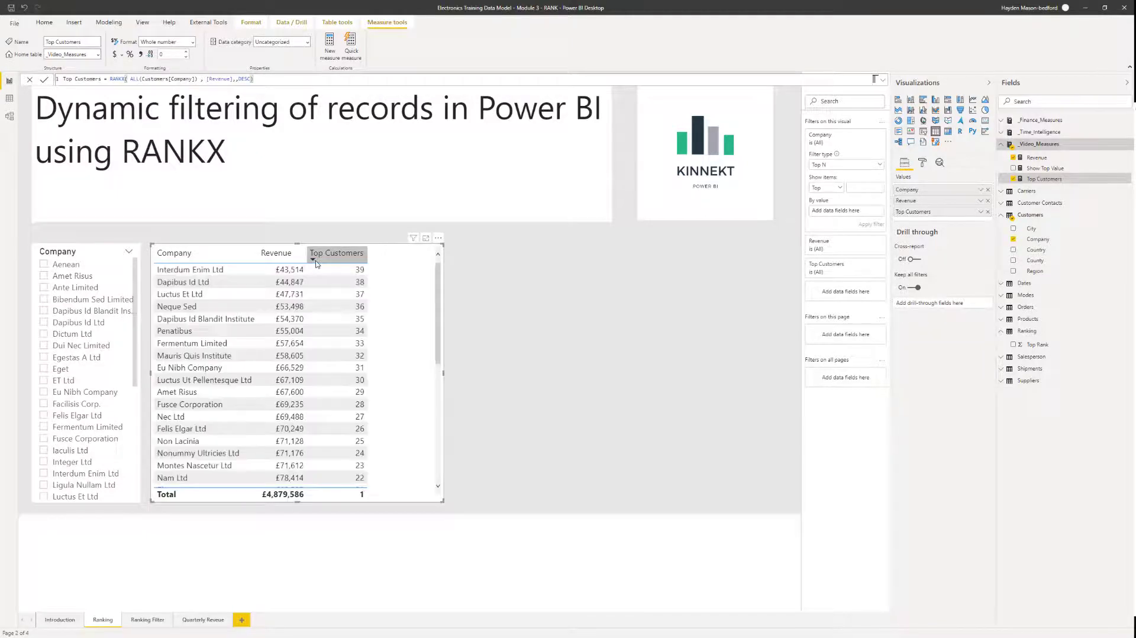
pyautogui.click(336, 253)
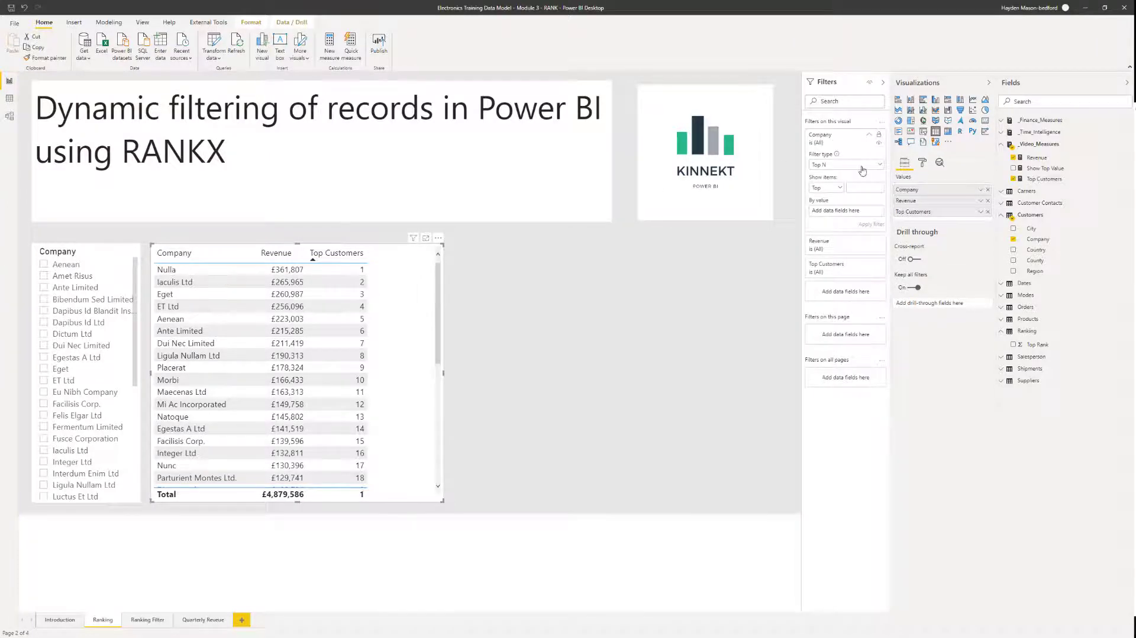
# Apply a Top N filter of 5 by Revenue to the Company field of the table
pyautogui.click(845, 163)
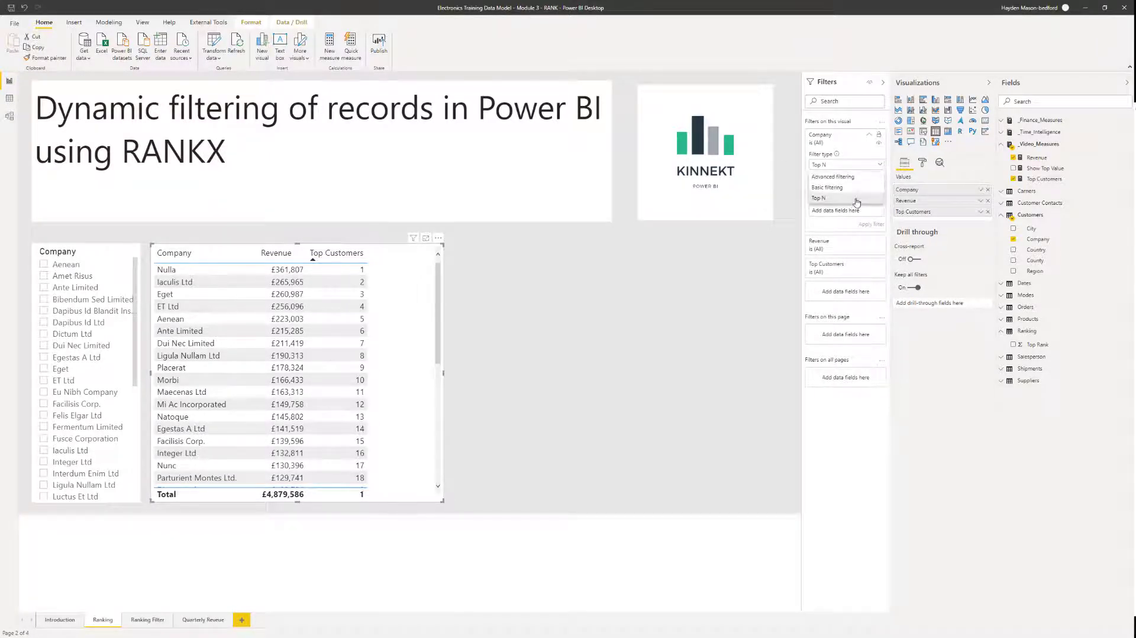
pyautogui.click(819, 197)
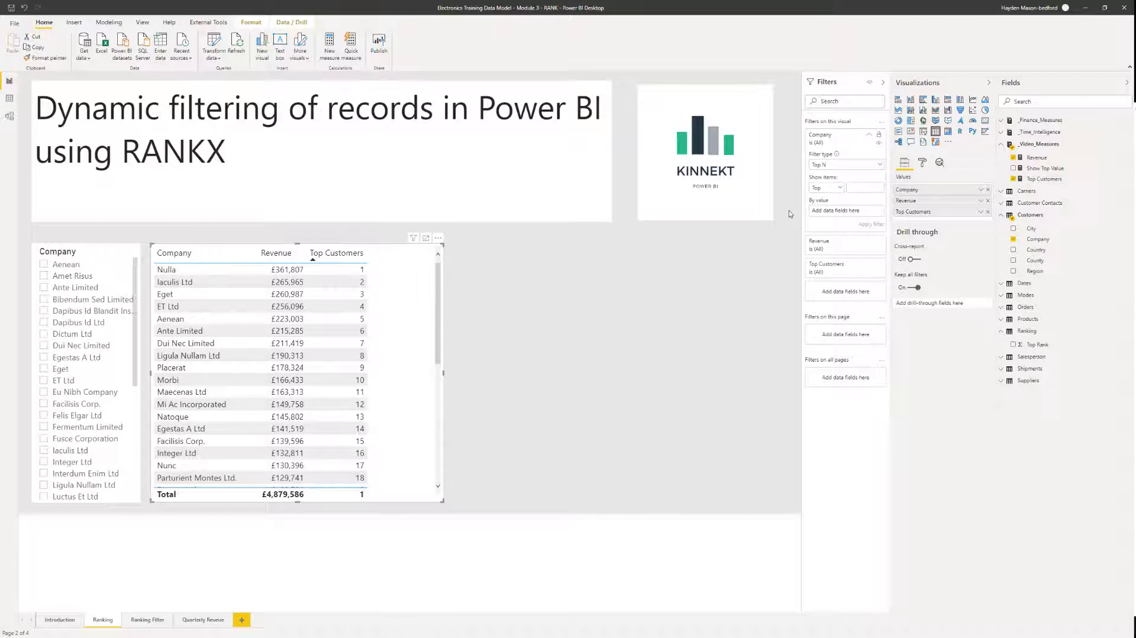
pyautogui.write('5')
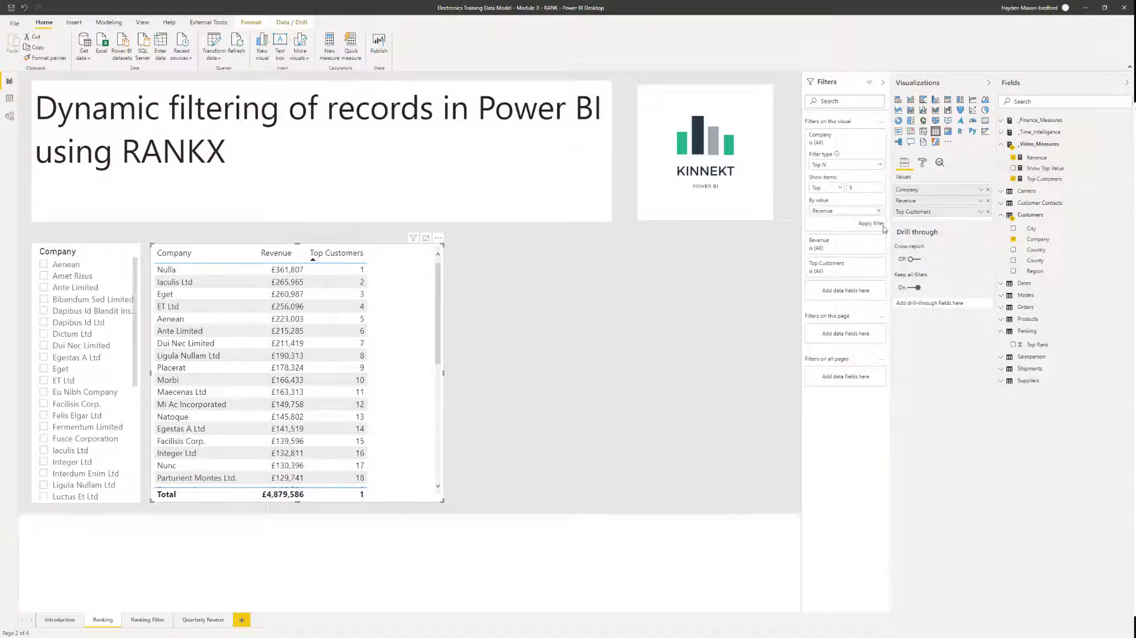
pyautogui.click(872, 223)
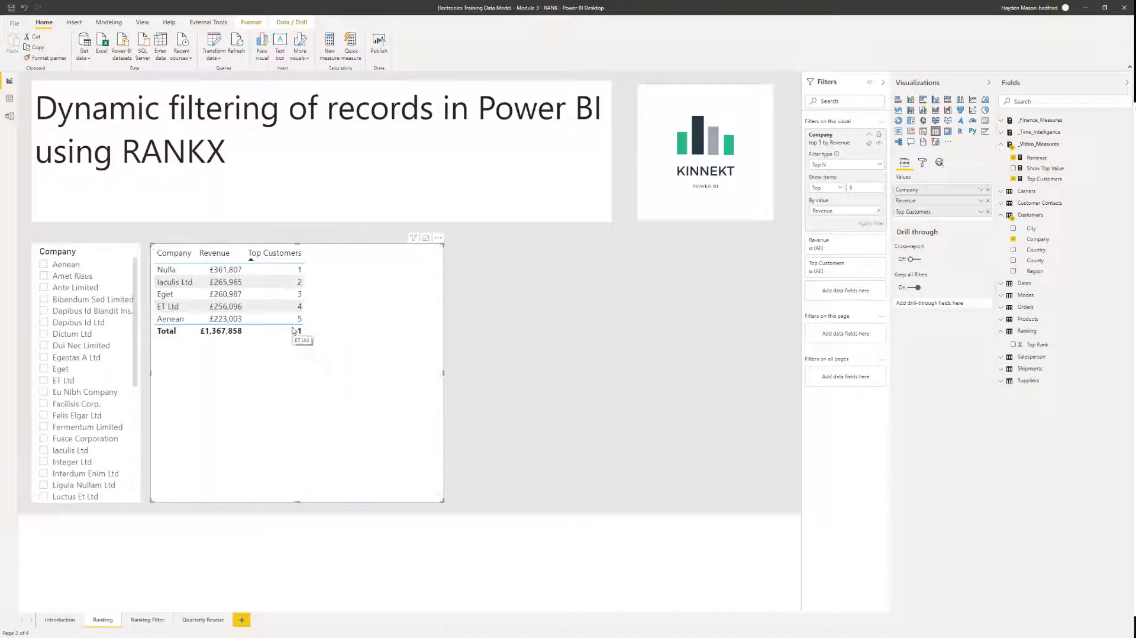
pyautogui.moveTo(327, 336)
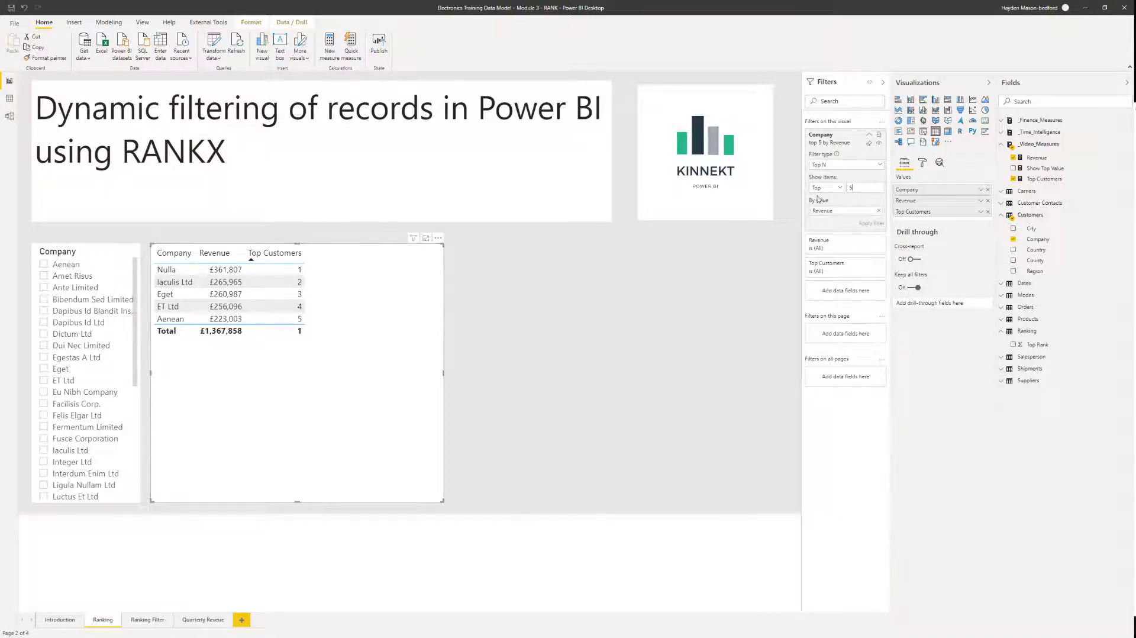
pyautogui.moveTo(161, 605)
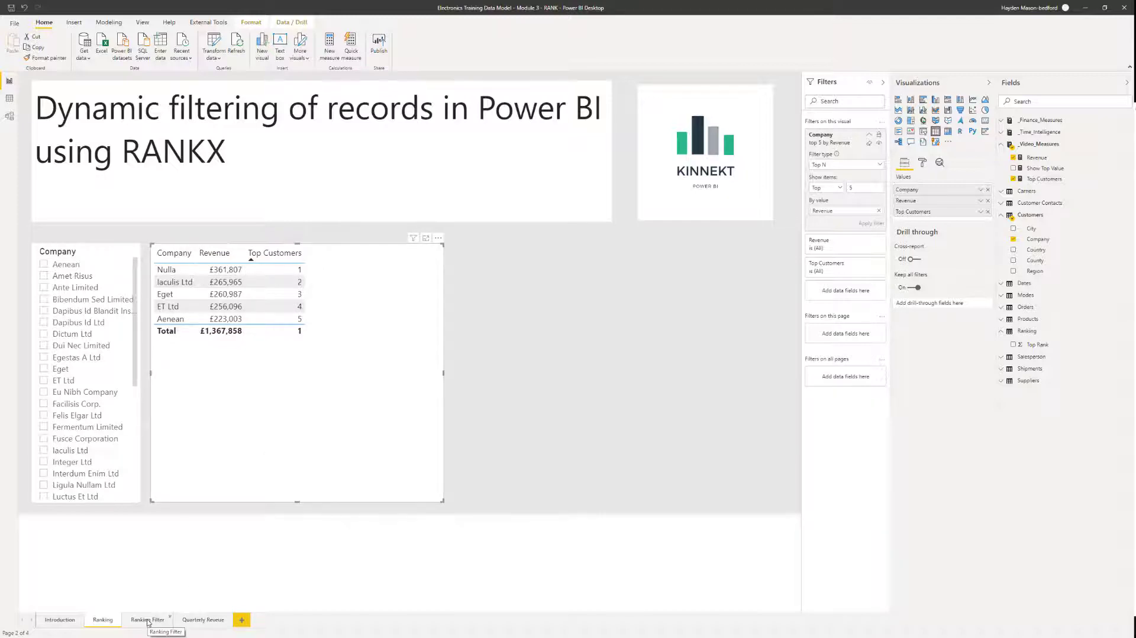
# Switch to the Ranking Filter page, check the Ranking table's GENERATESERIES(5,30,5) and return to the report
pyautogui.click(147, 619)
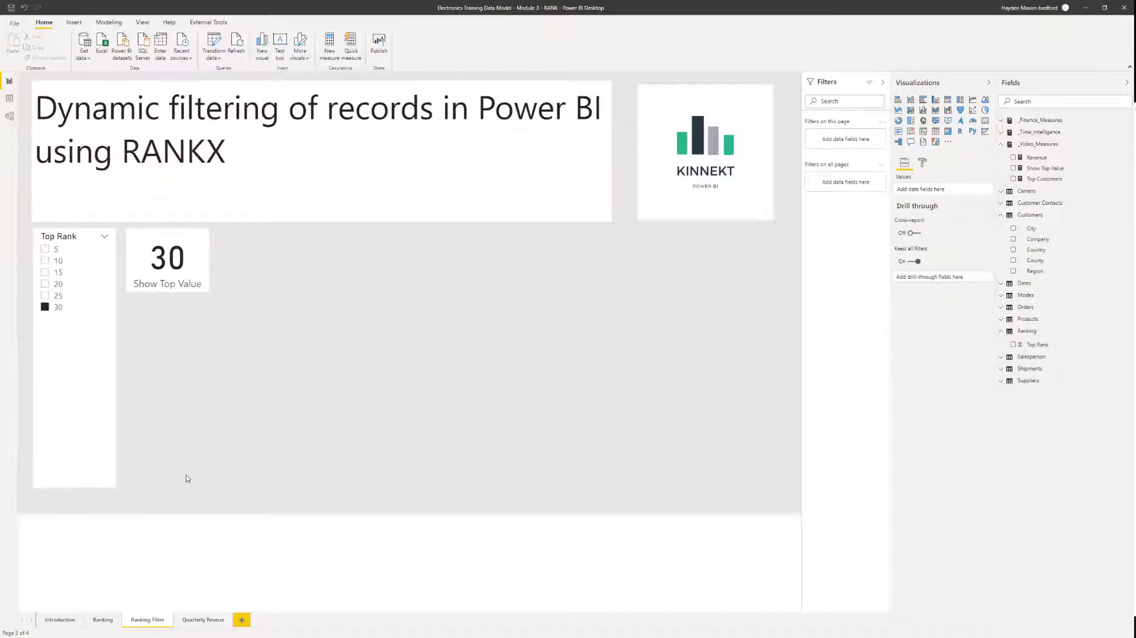
pyautogui.moveTo(89, 352)
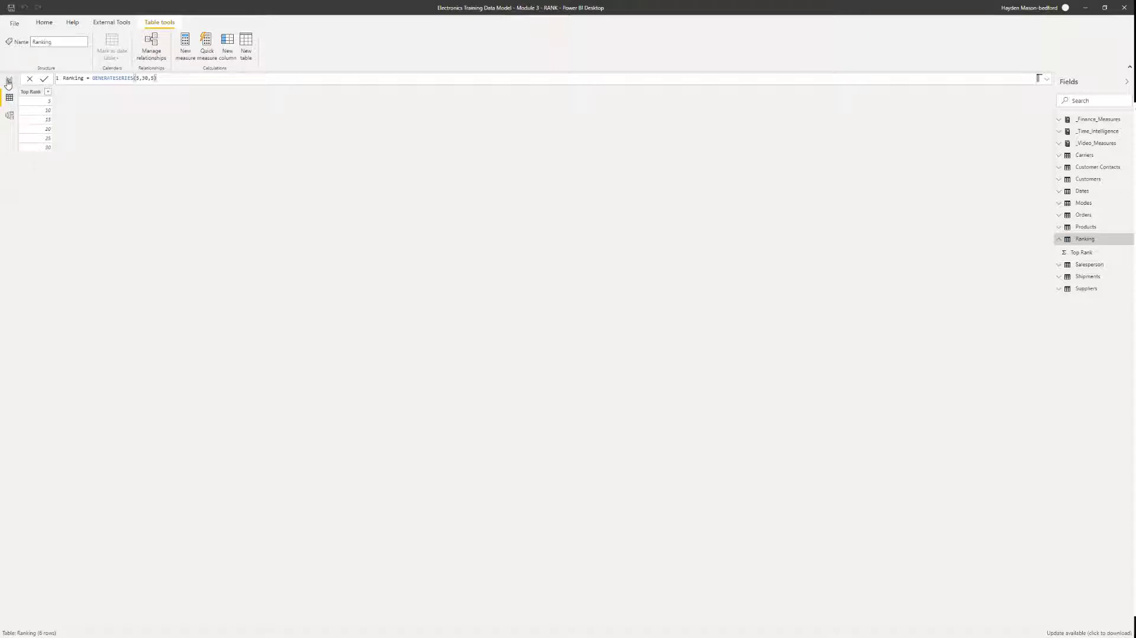
pyautogui.click(147, 619)
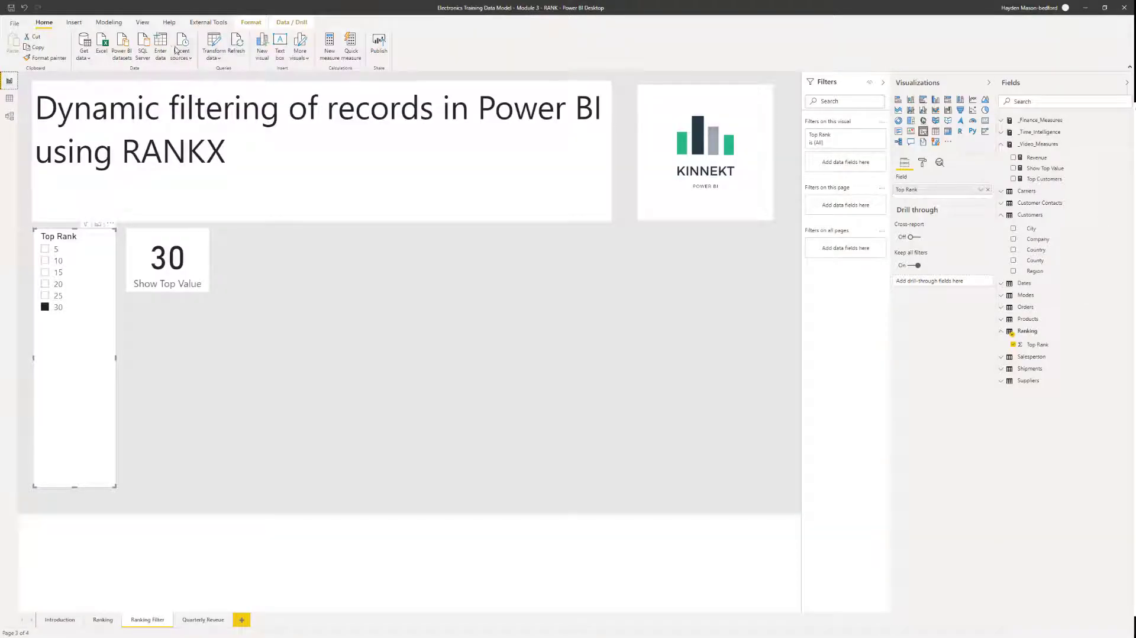
pyautogui.moveTo(122, 47)
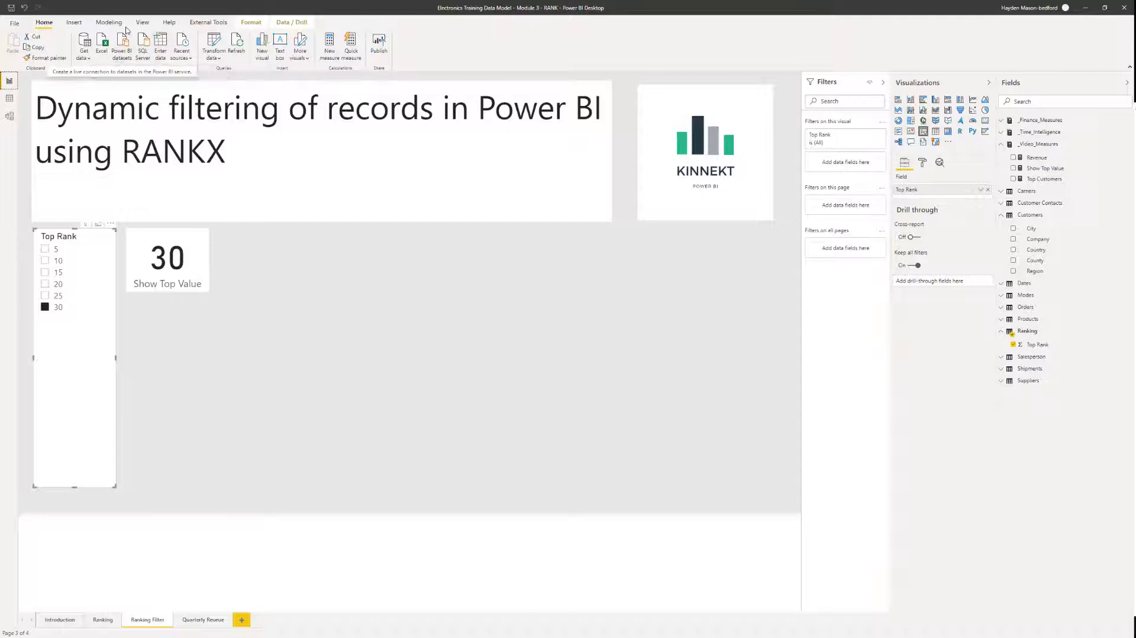
pyautogui.click(107, 21)
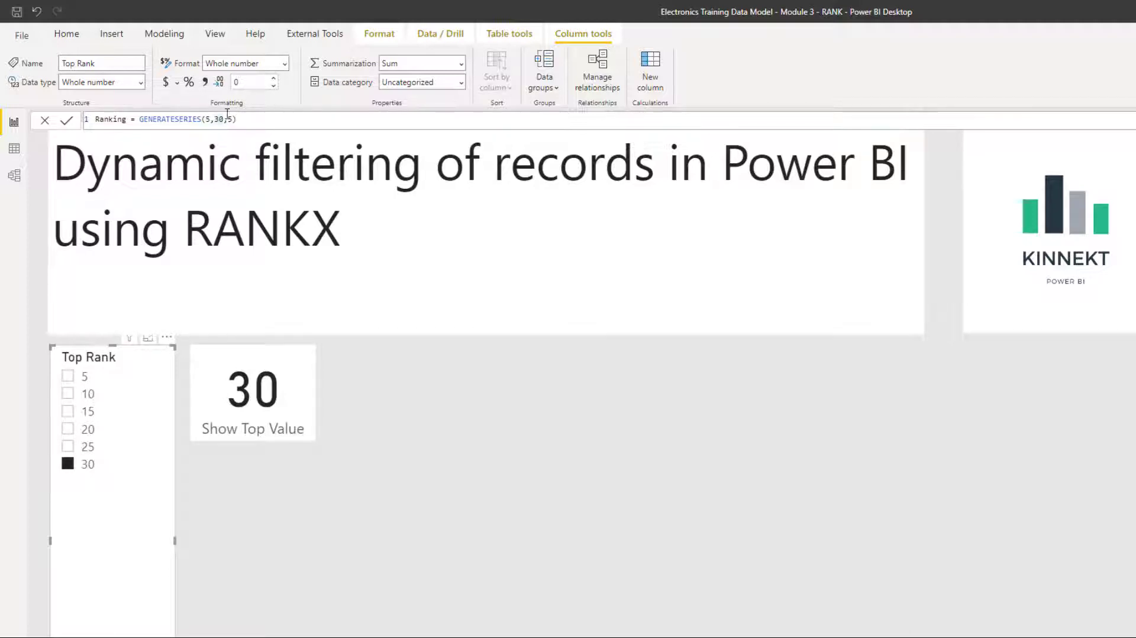
pyautogui.press('Backspace')
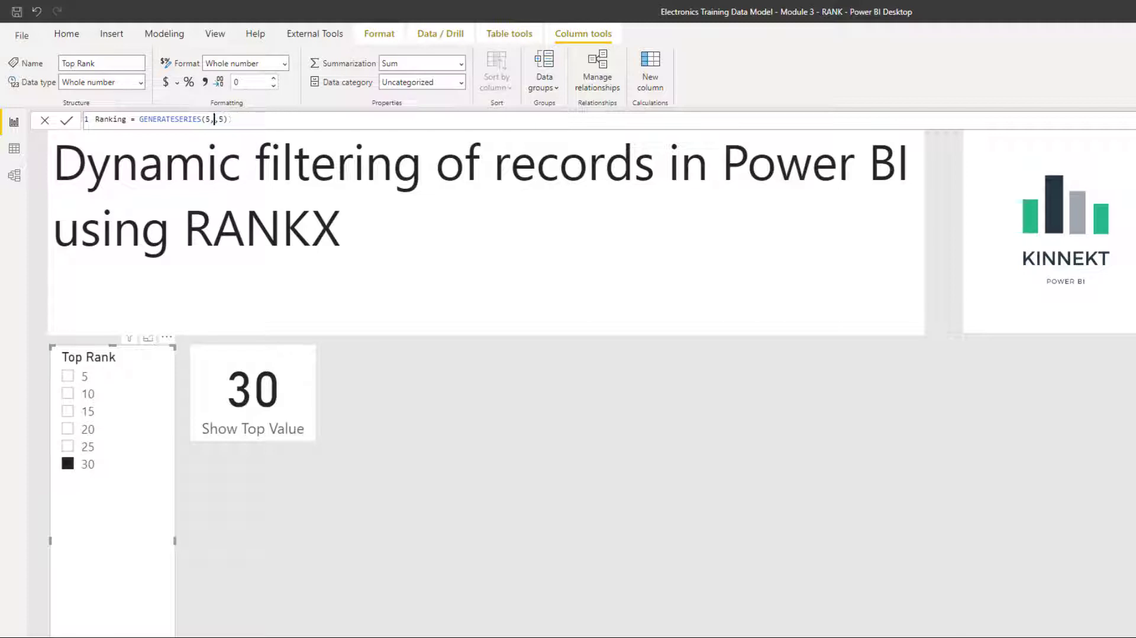
pyautogui.write('1,50,5')
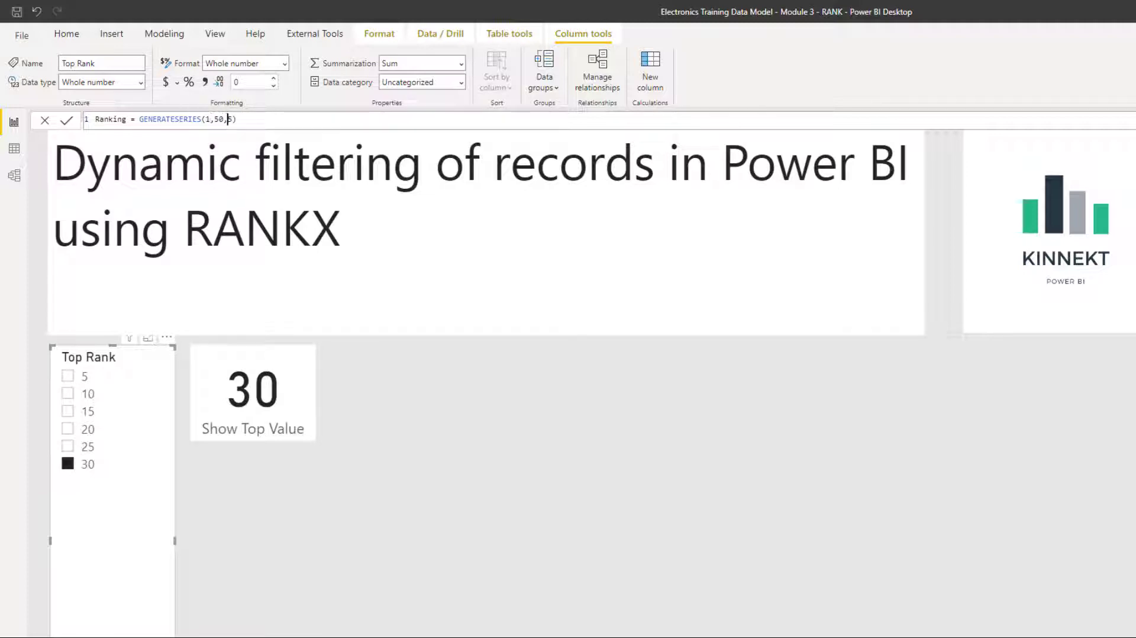
pyautogui.write('2')
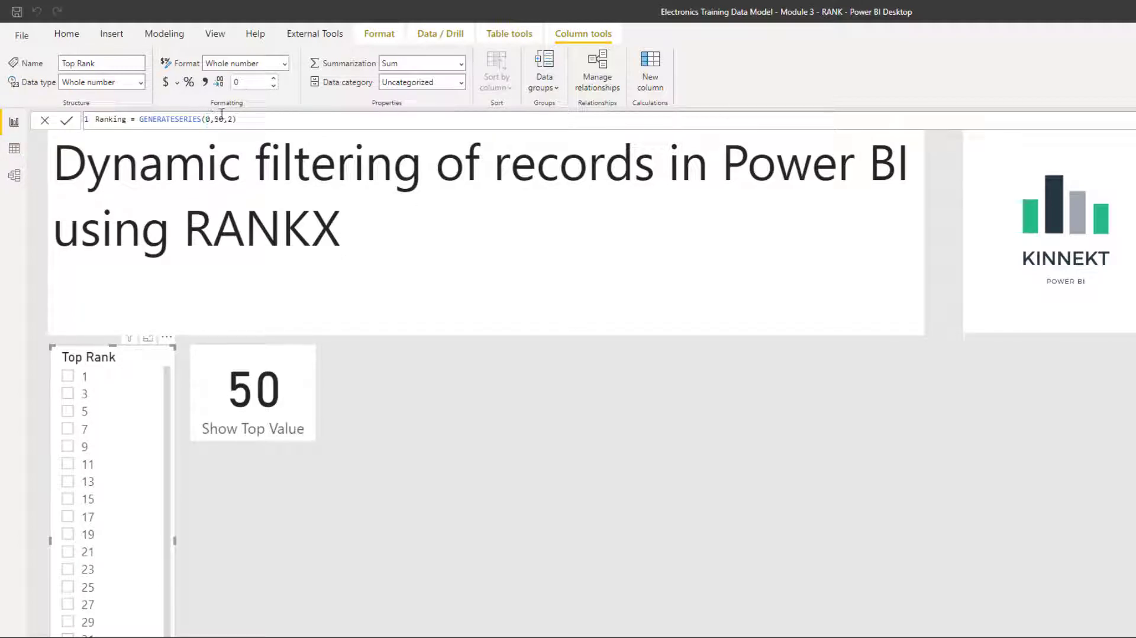
pyautogui.click(68, 375)
pyautogui.write('5,3')
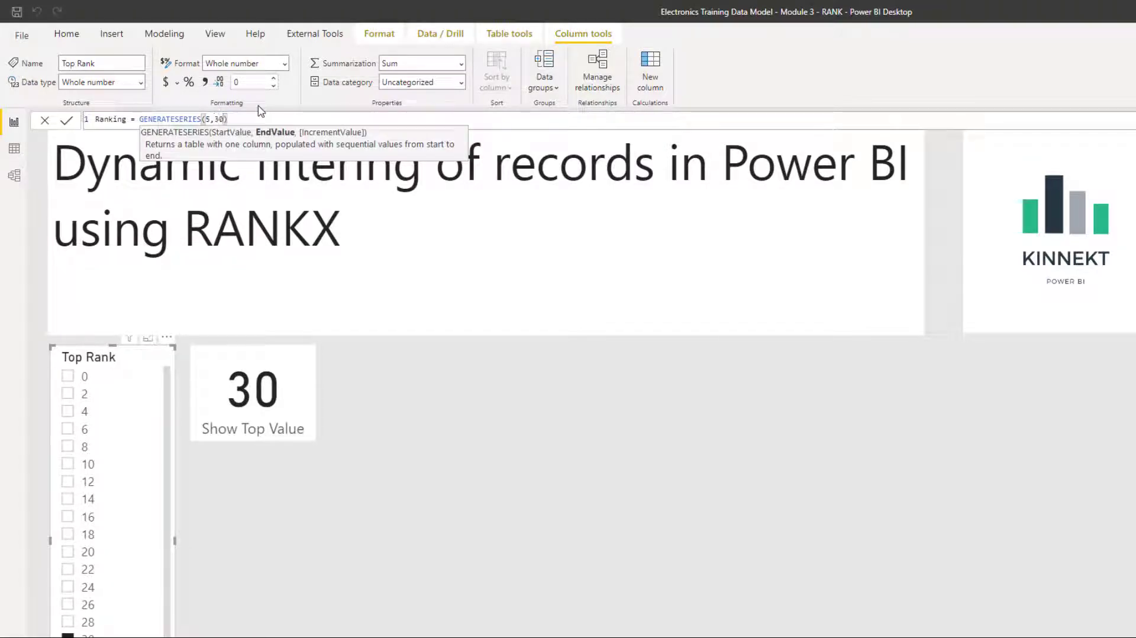
pyautogui.write(',5')
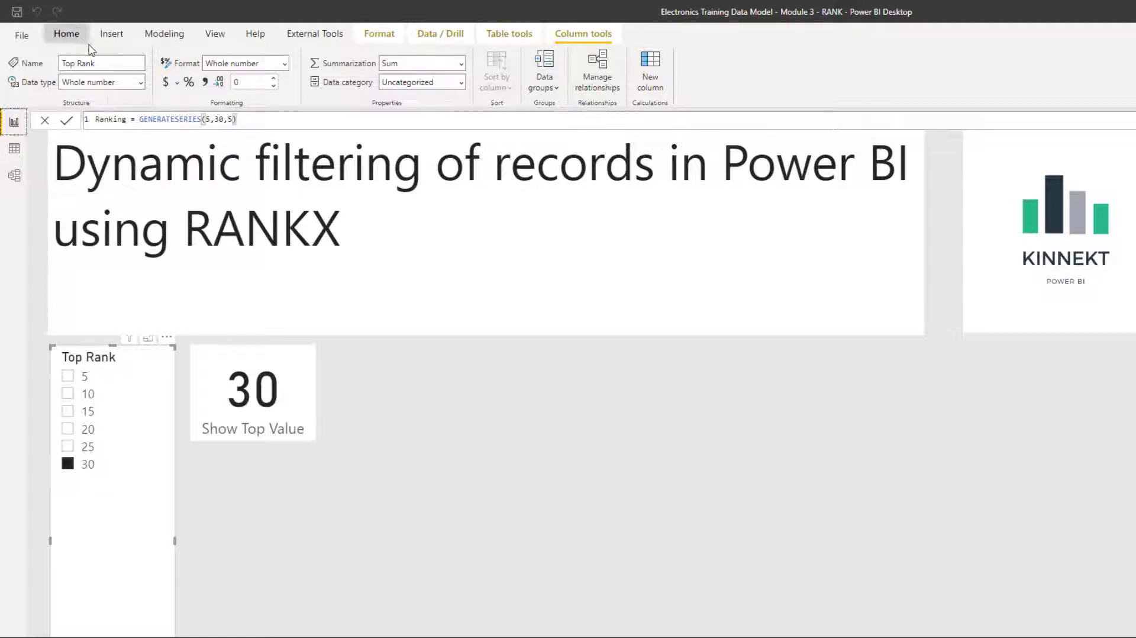
pyautogui.click(66, 33)
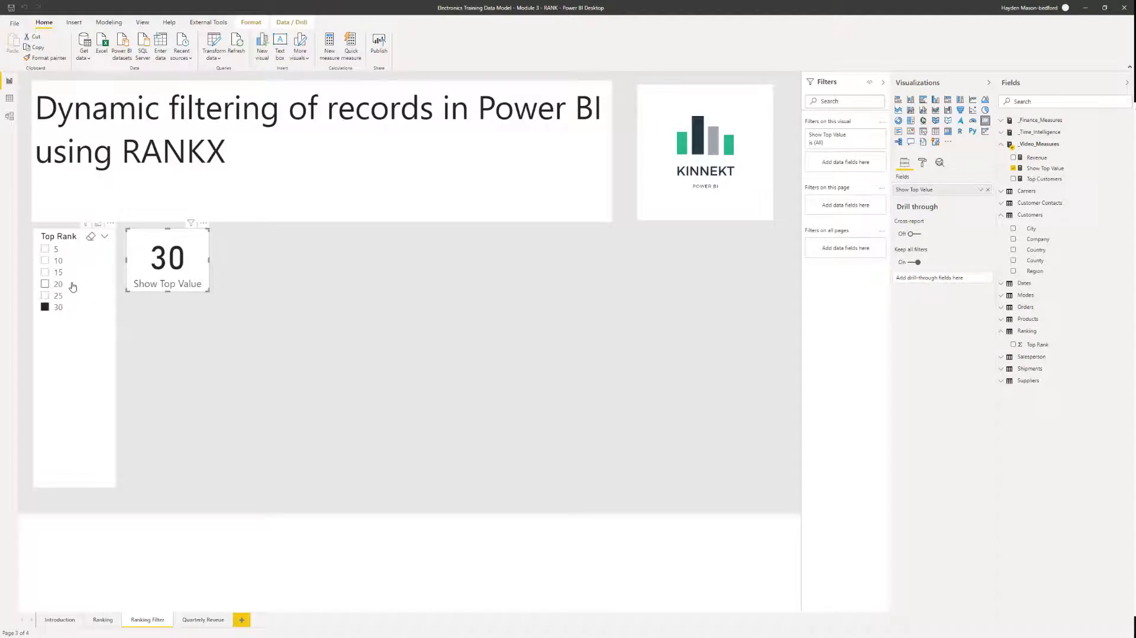
# Test the Show Top Value card with slicer values 20 and 15, then clear the slicer
pyautogui.click(45, 295)
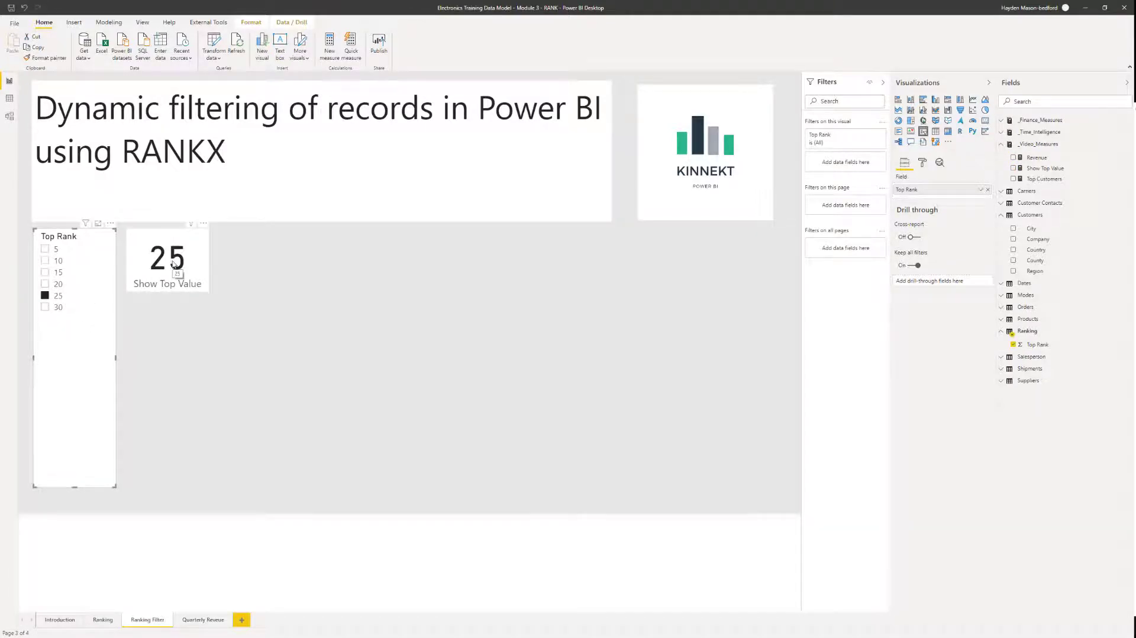
pyautogui.click(45, 272)
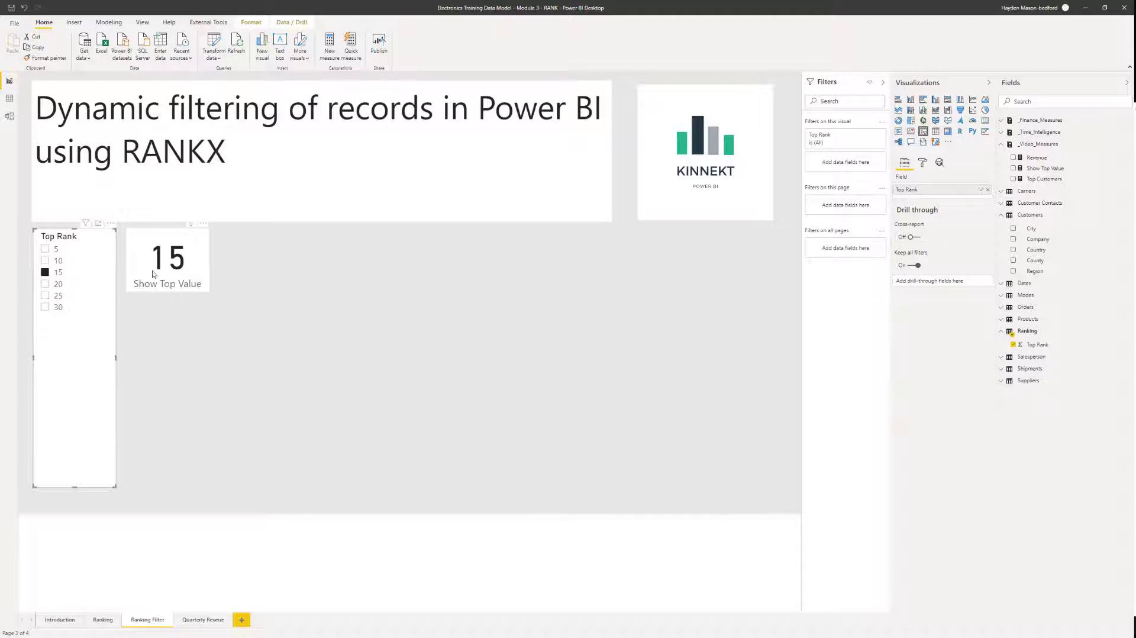
pyautogui.click(44, 272)
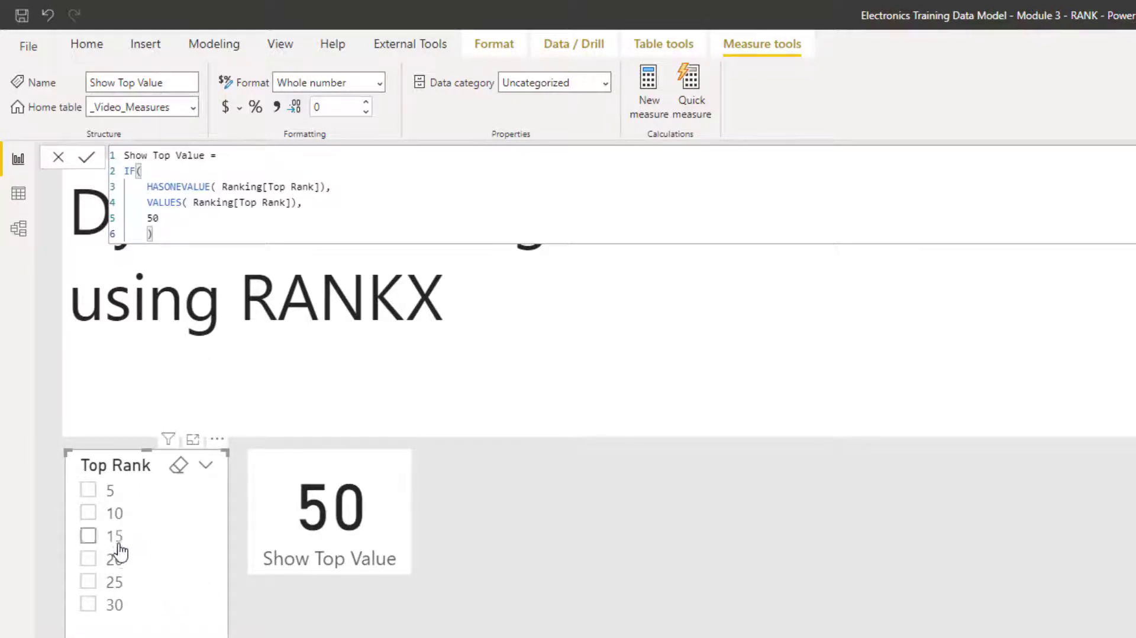
# Pick 20 and 15 again, then deselect so the card falls back to 50
pyautogui.click(86, 558)
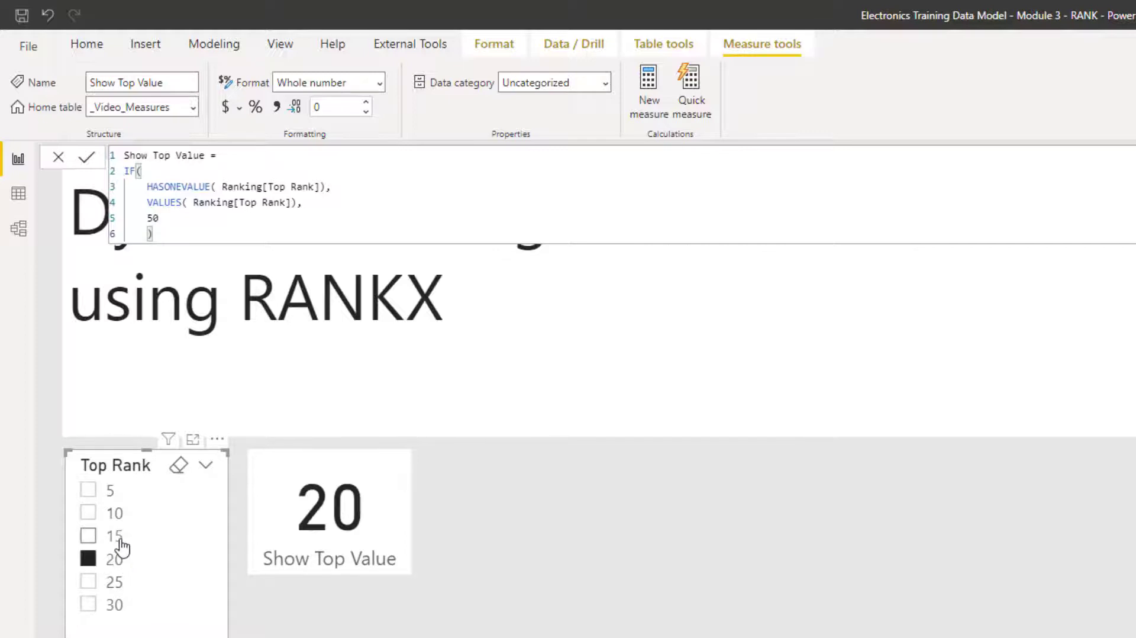
pyautogui.click(87, 535)
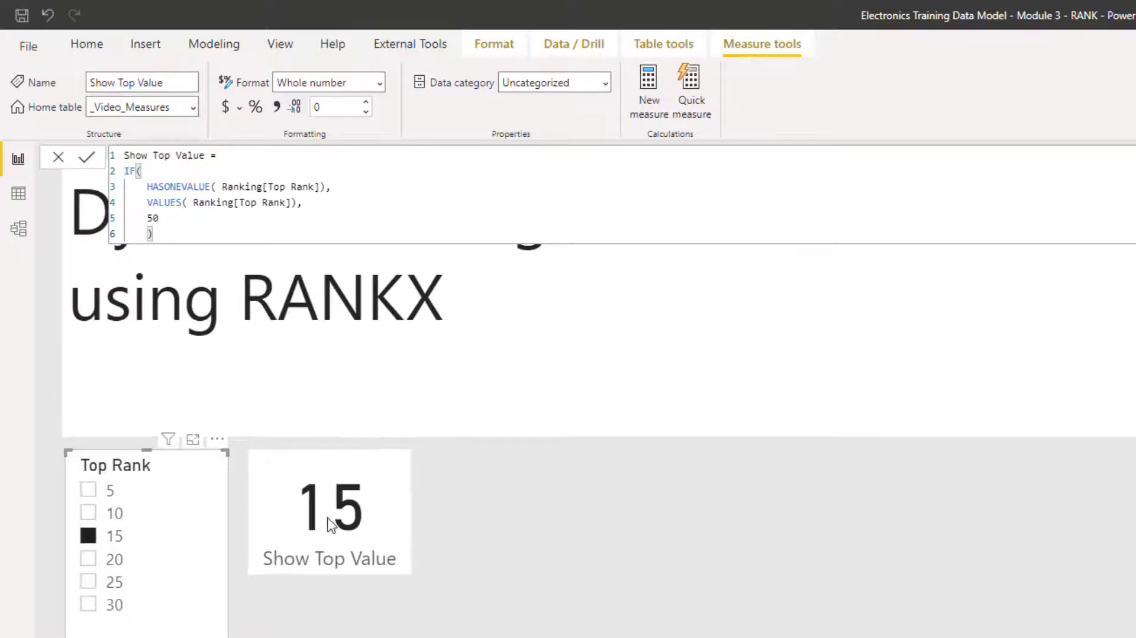
pyautogui.click(88, 535)
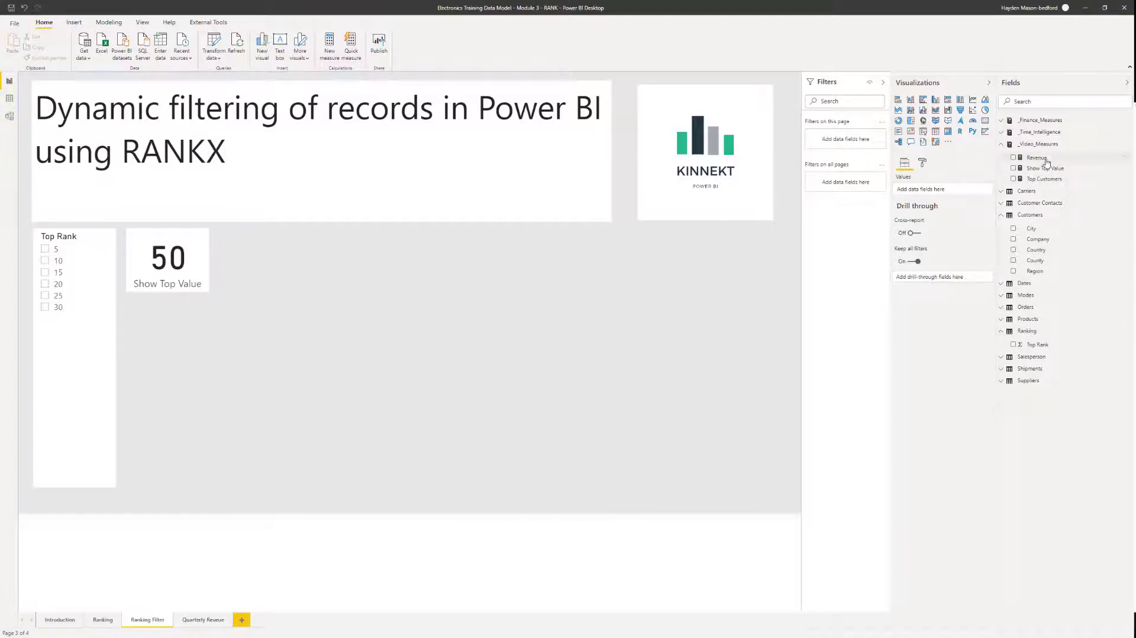
# Create a new measure named Top Customers Revenue Filter in _Video_Measures
pyautogui.click(1038, 143)
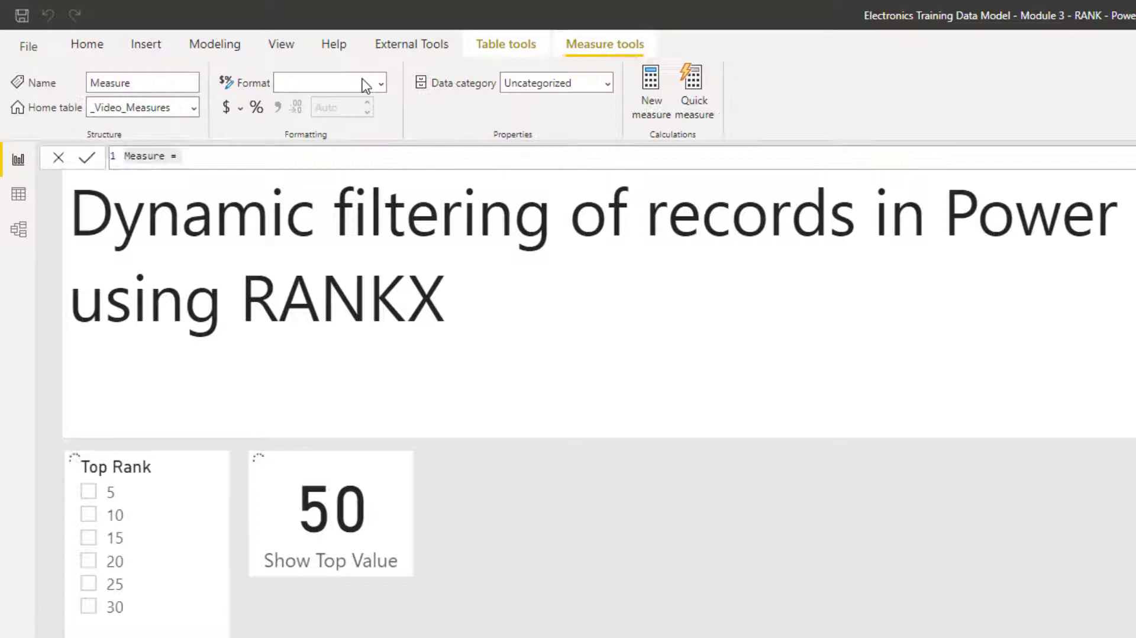
pyautogui.click(145, 157)
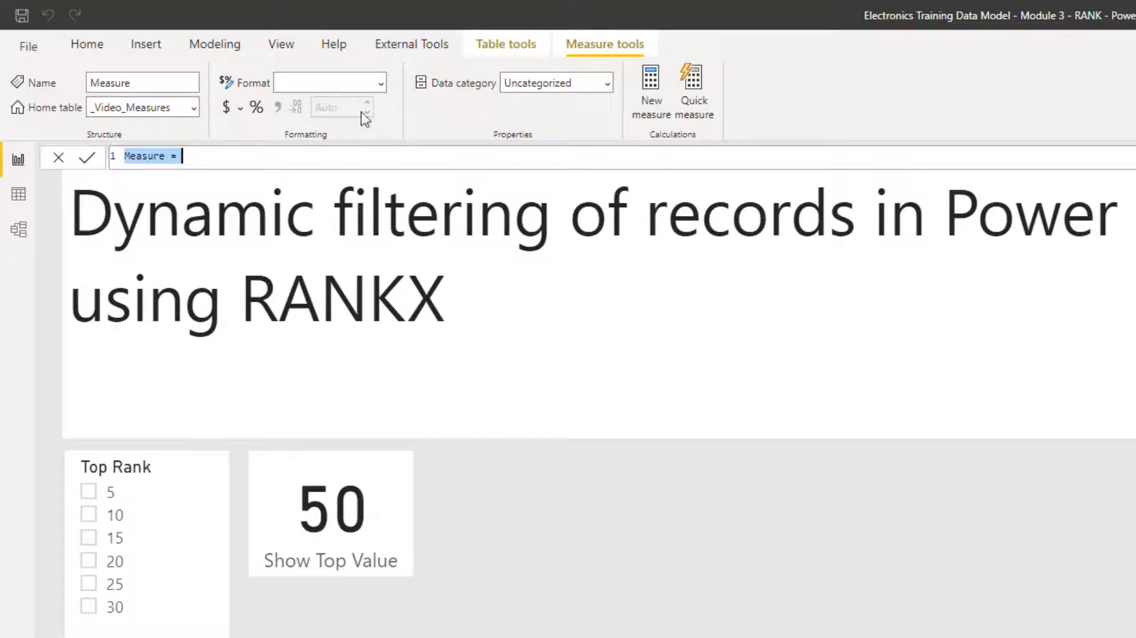
pyautogui.write('Top Customers Revenue Filter')
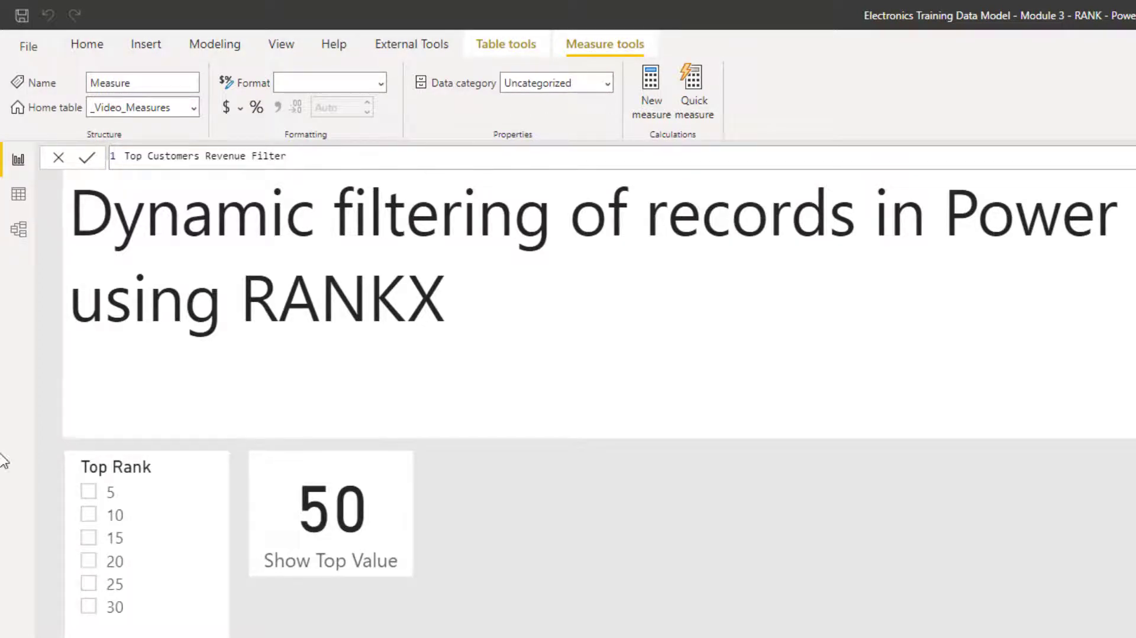
pyautogui.write('=')
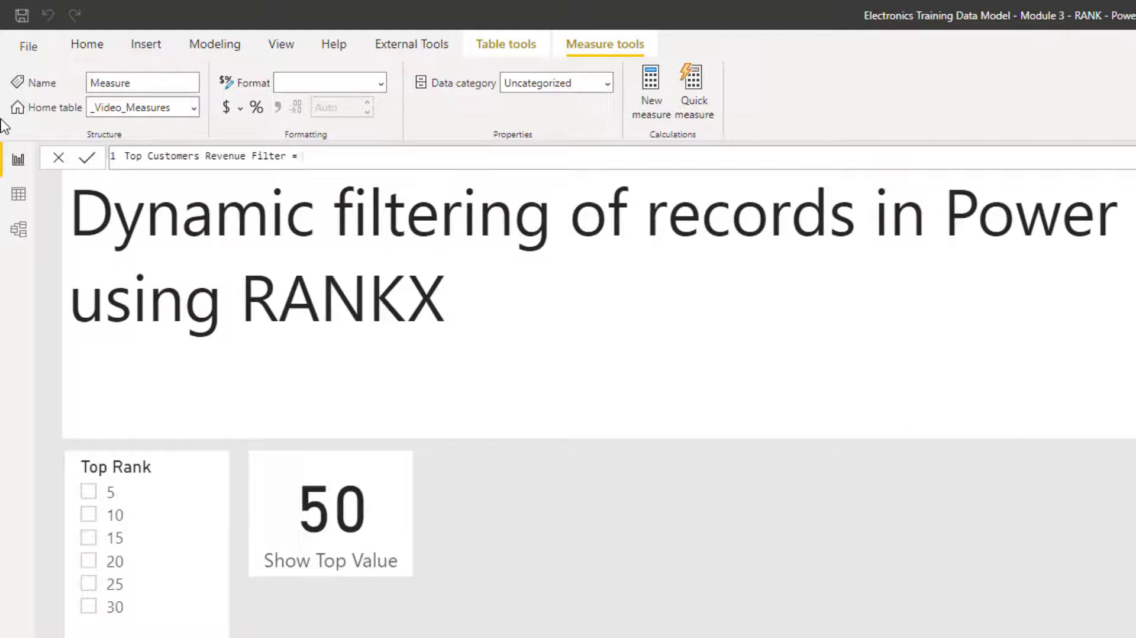
pyautogui.press('enter')
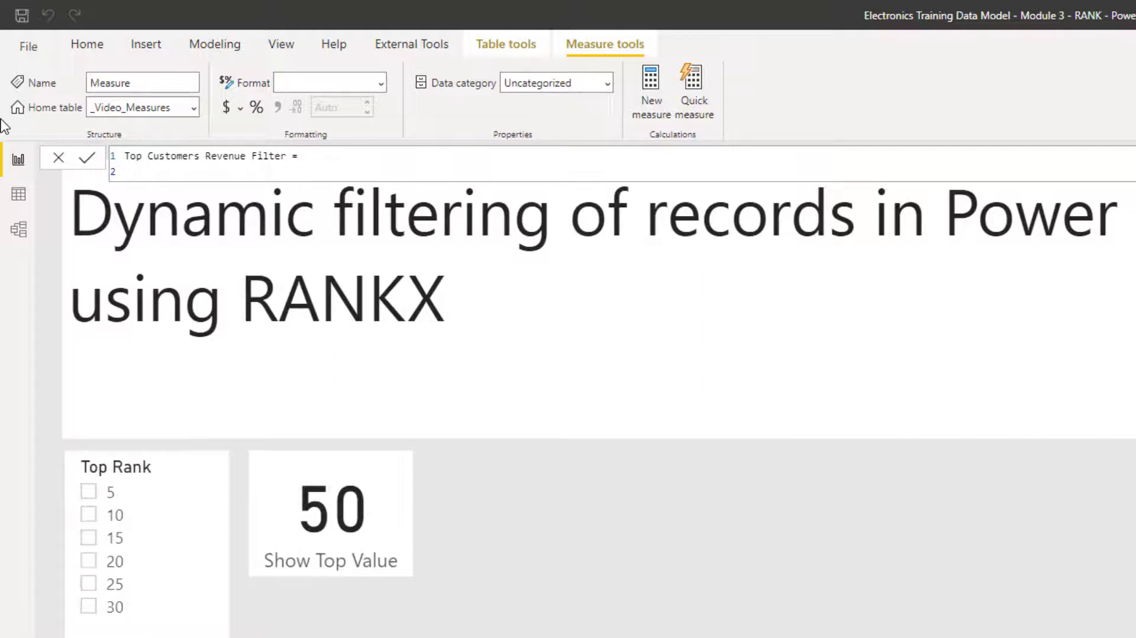
# Define VAR dimRank = VALUES(Customers[Company]) and VAR rankValue = [Show Top Value]
pyautogui.write('VAR')
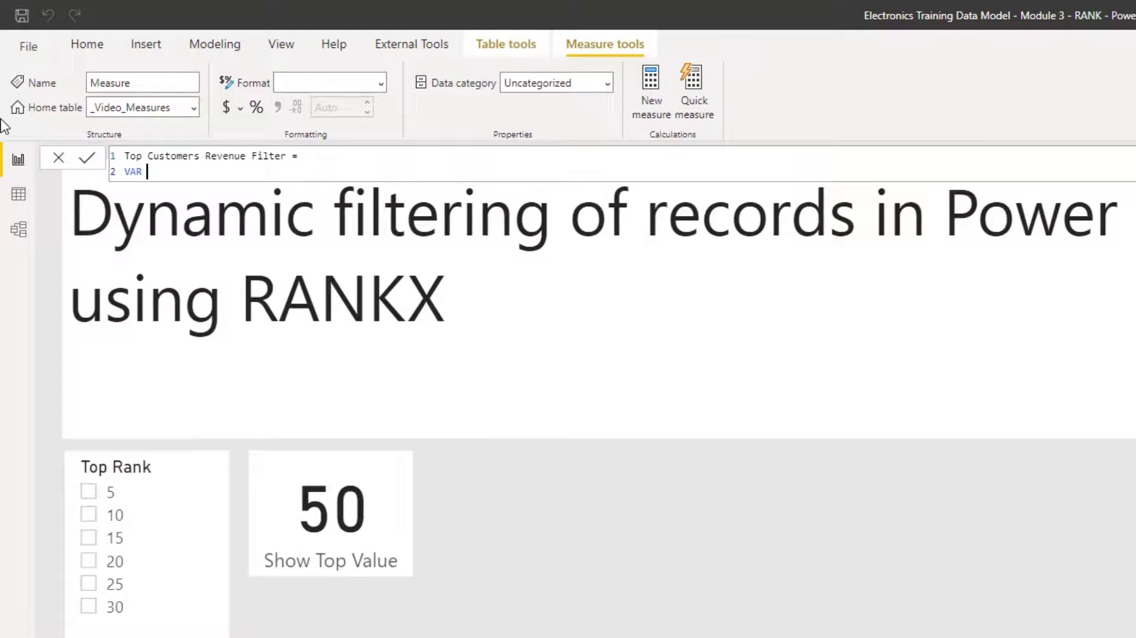
pyautogui.write('dimRank')
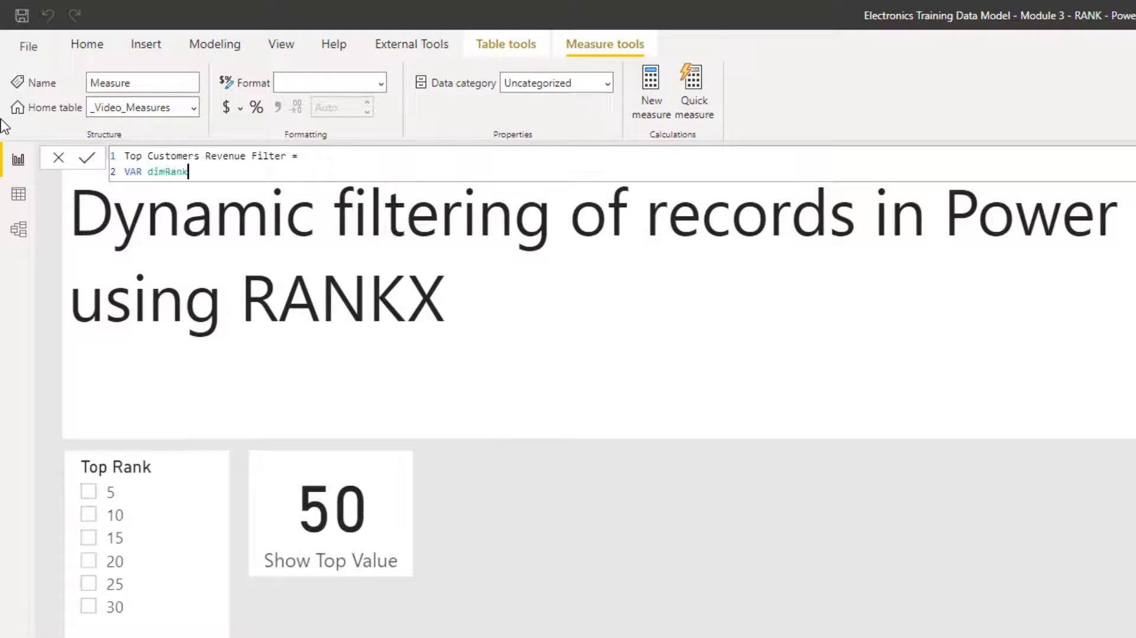
pyautogui.write('=')
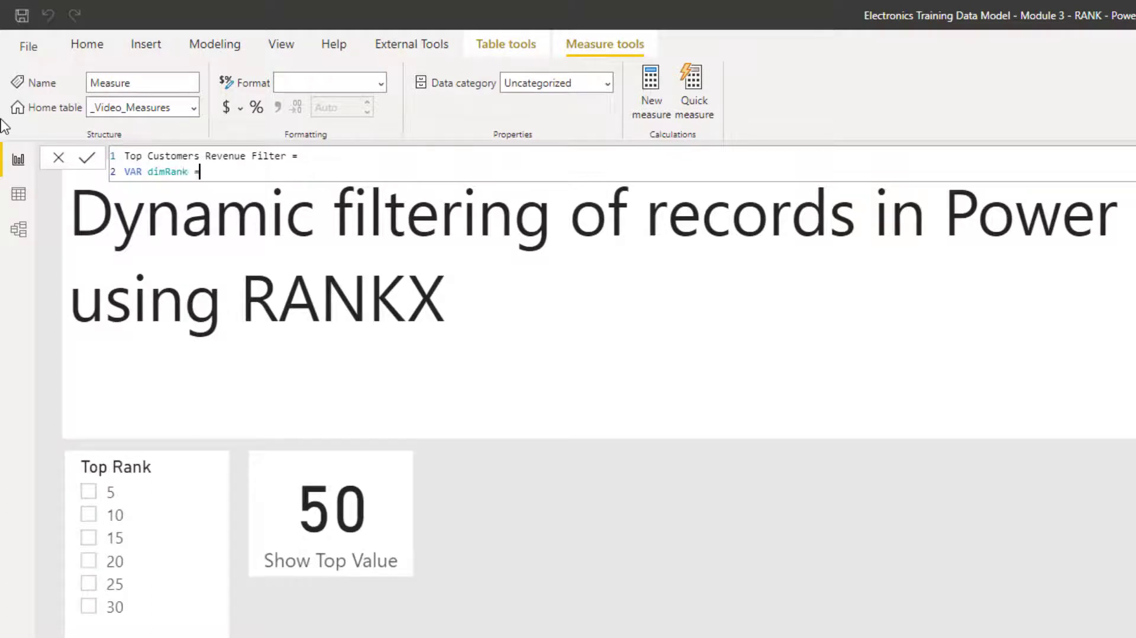
pyautogui.write('value')
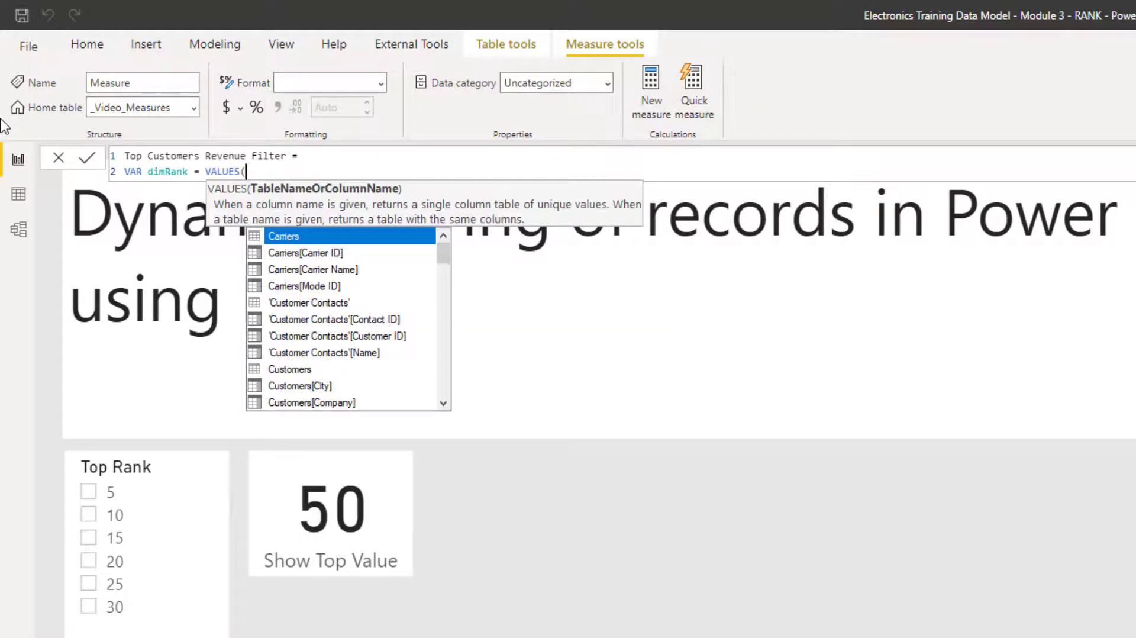
pyautogui.write('company])')
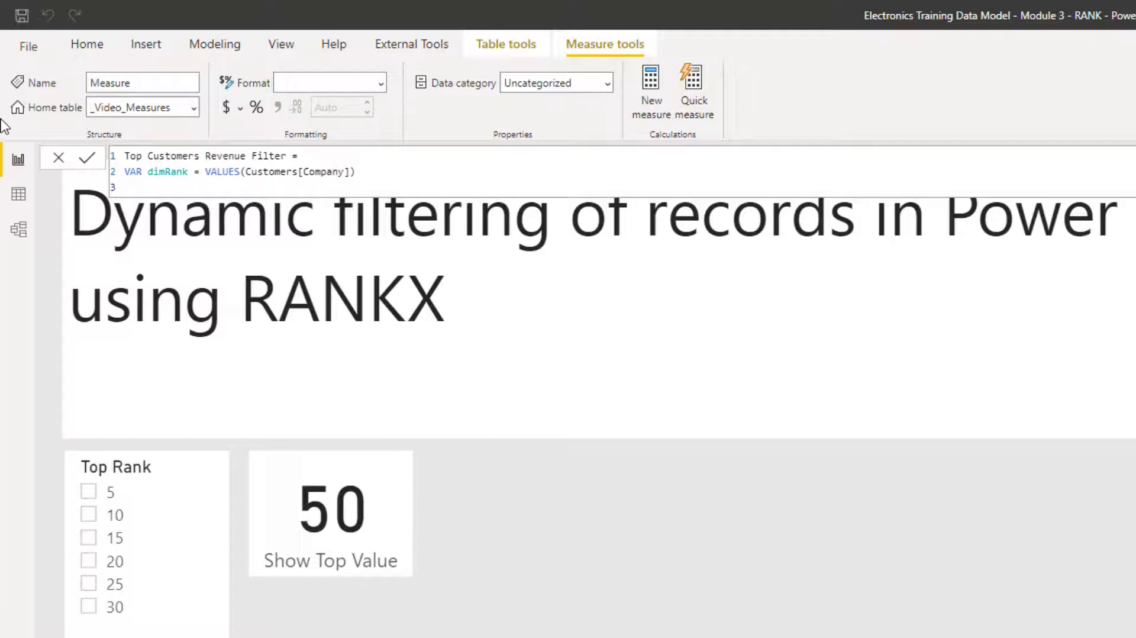
pyautogui.write('VAR')
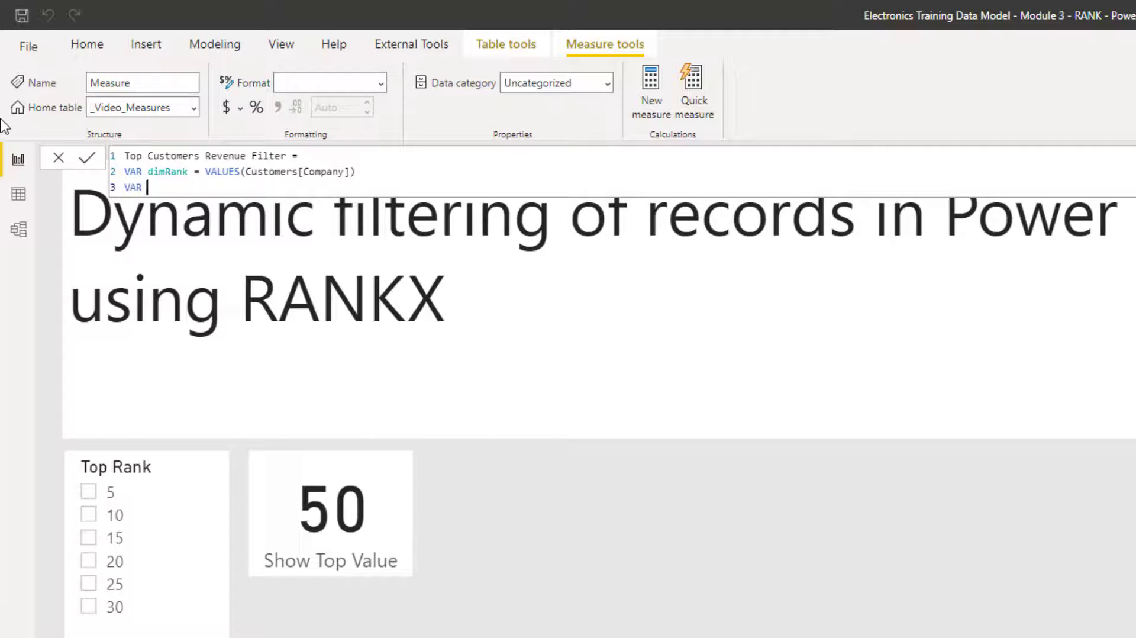
pyautogui.write('rankF')
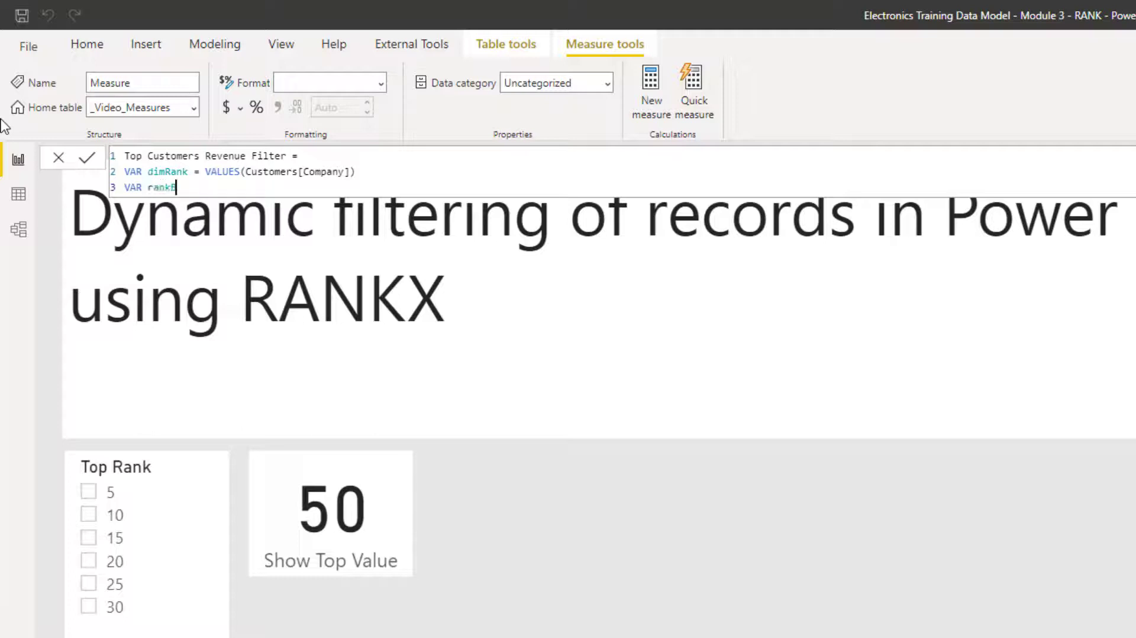
pyautogui.write('Value =')
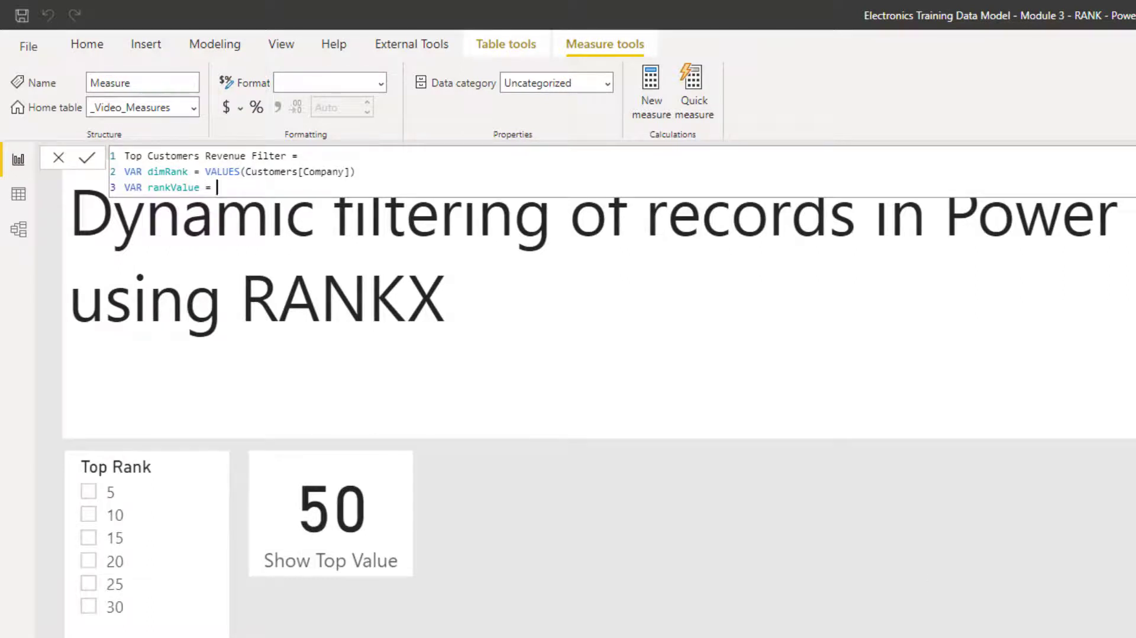
pyautogui.write('show top')
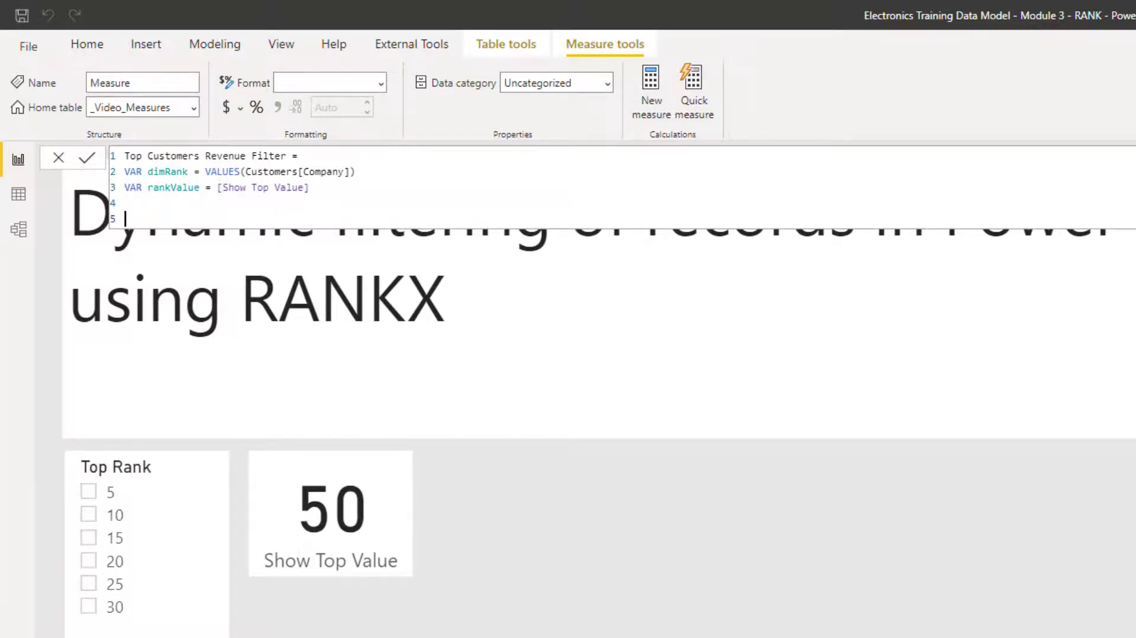
# Add RETURN CALCULATE([Revenue], and begin a FILTER over dimRank
pyautogui.write('RETURN')
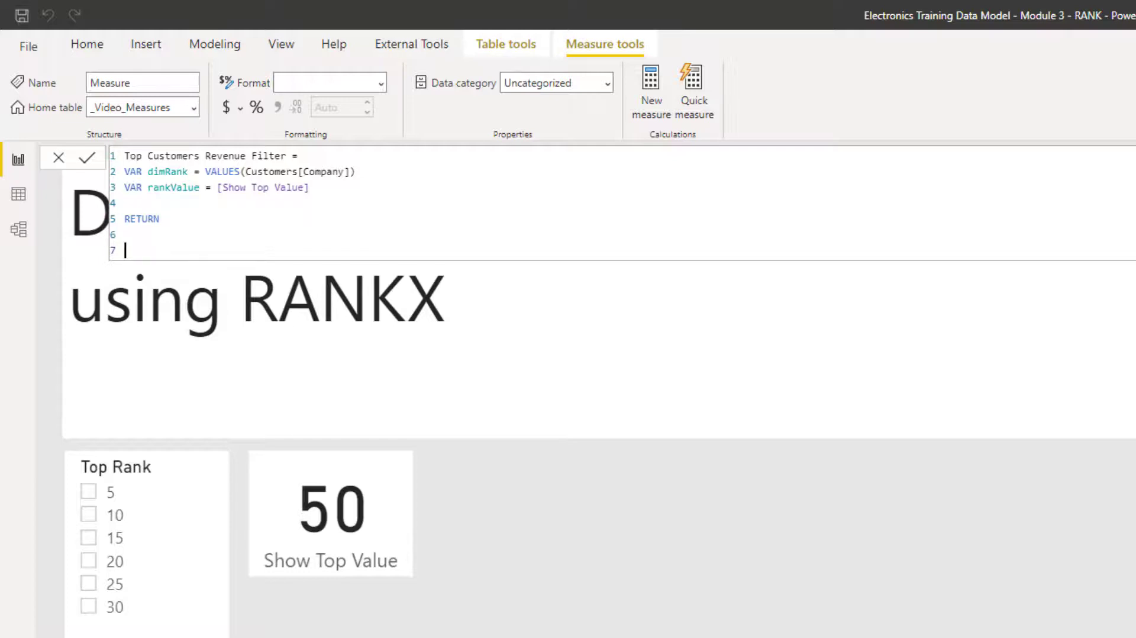
pyautogui.write('CA')
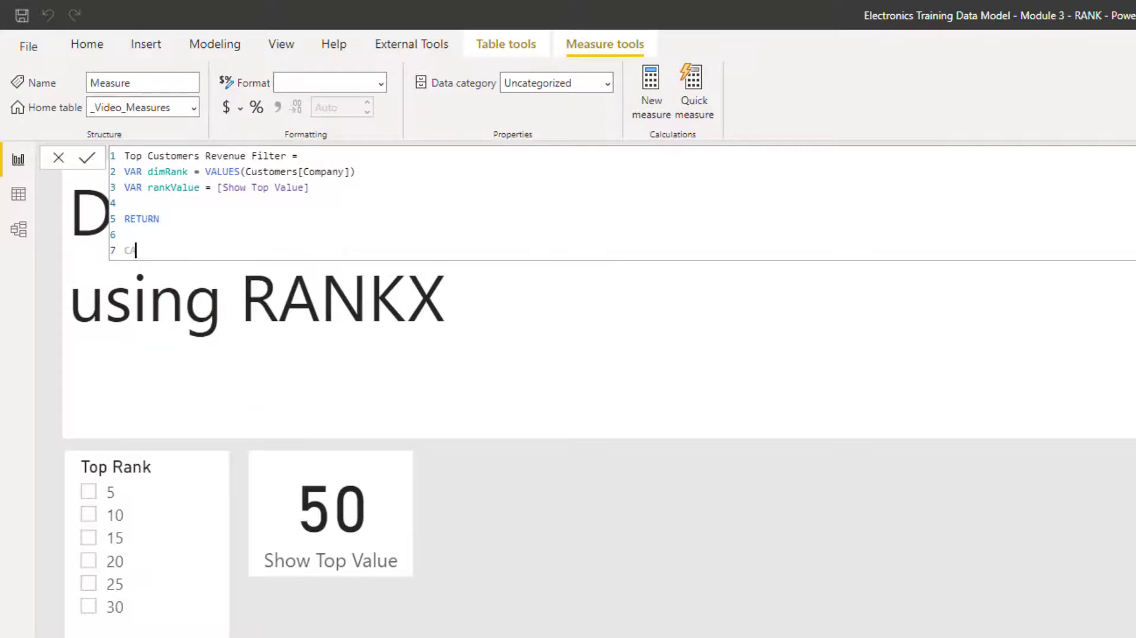
pyautogui.write('CALCULATE(')
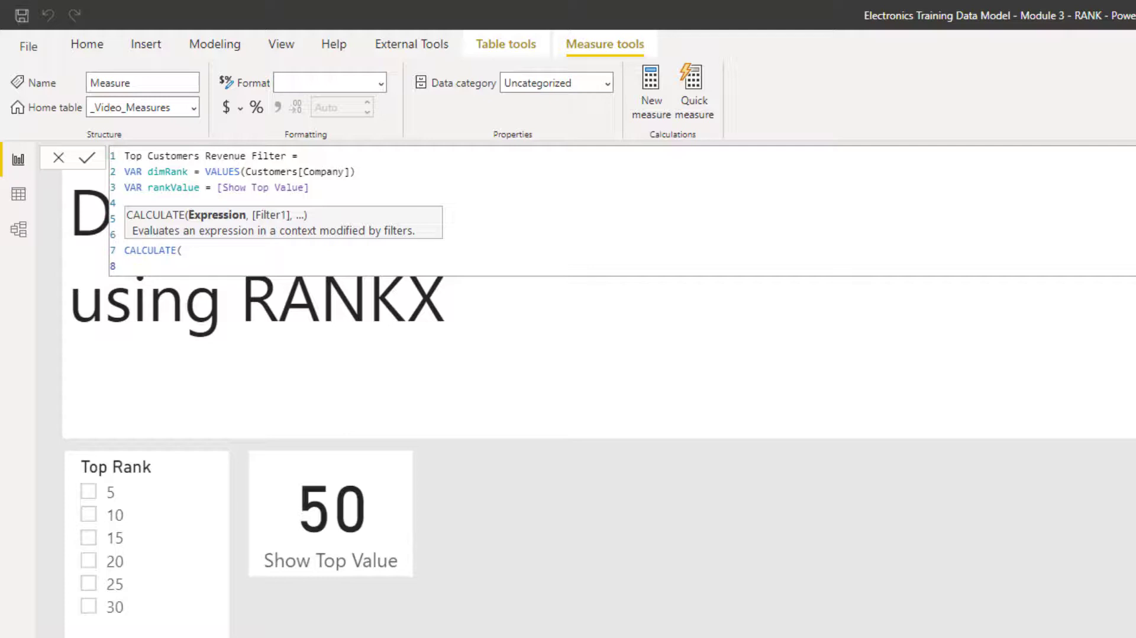
pyautogui.write('reven')
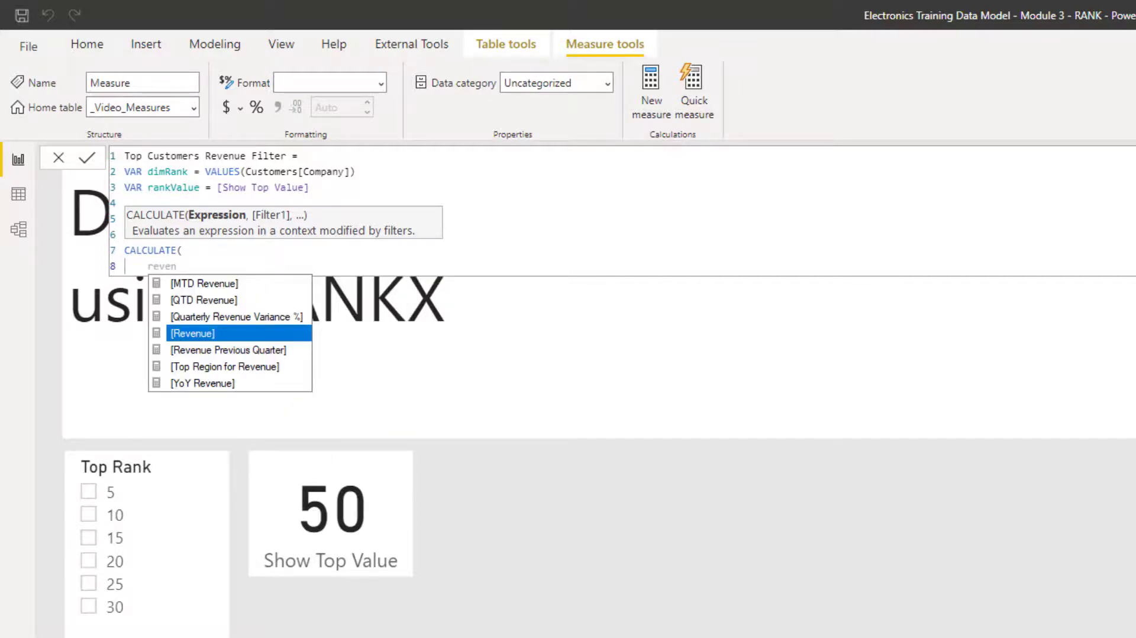
pyautogui.click(192, 332)
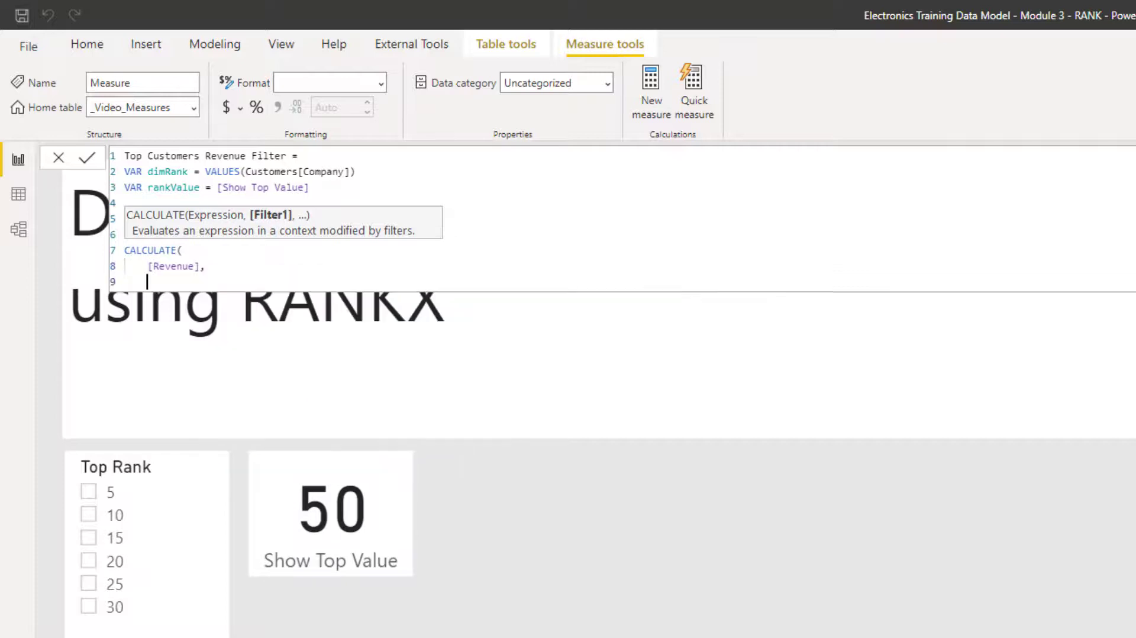
pyautogui.write('FILTER(dimRank')
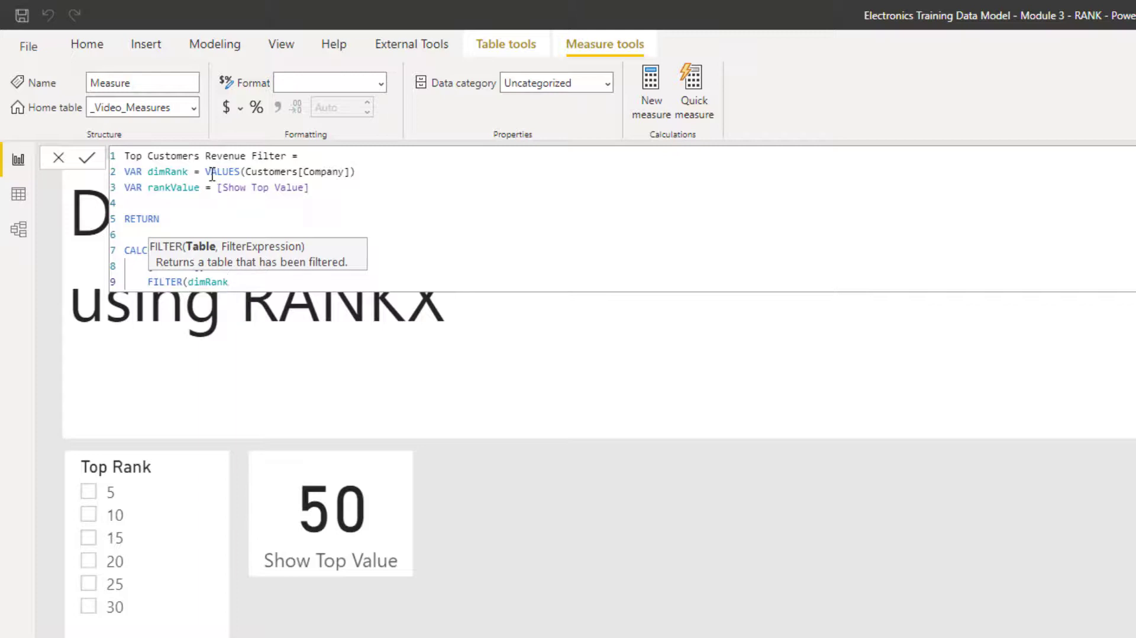
pyautogui.moveTo(276, 252)
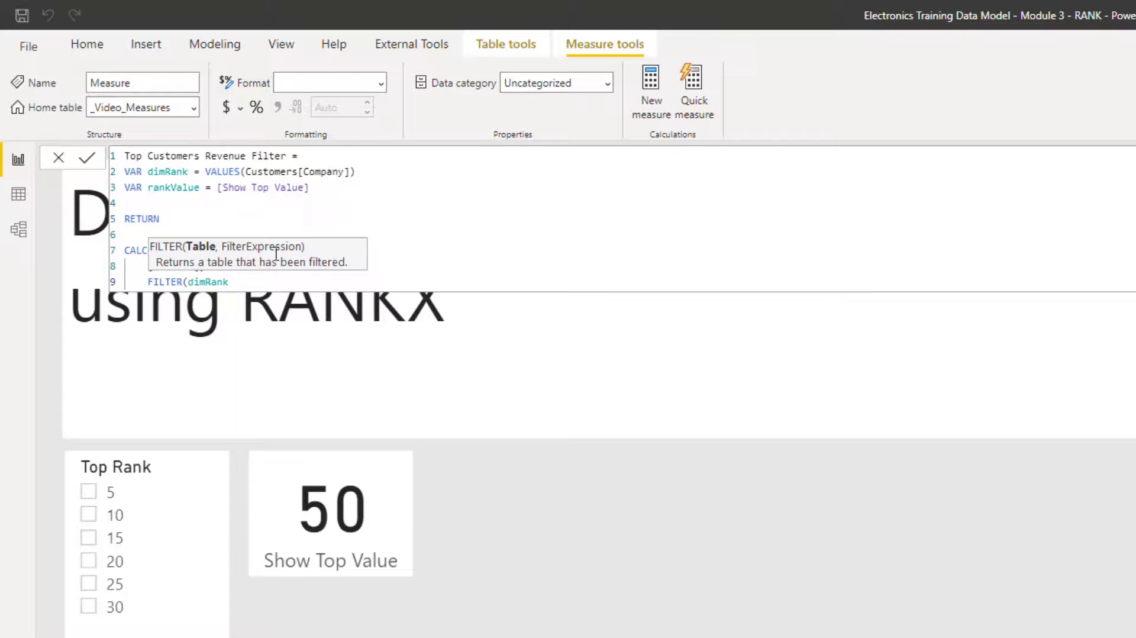
# Write RANKX(ALL(Customers[Company]), [Revenue],,DESC) inside the FILTER
pyautogui.write(',')
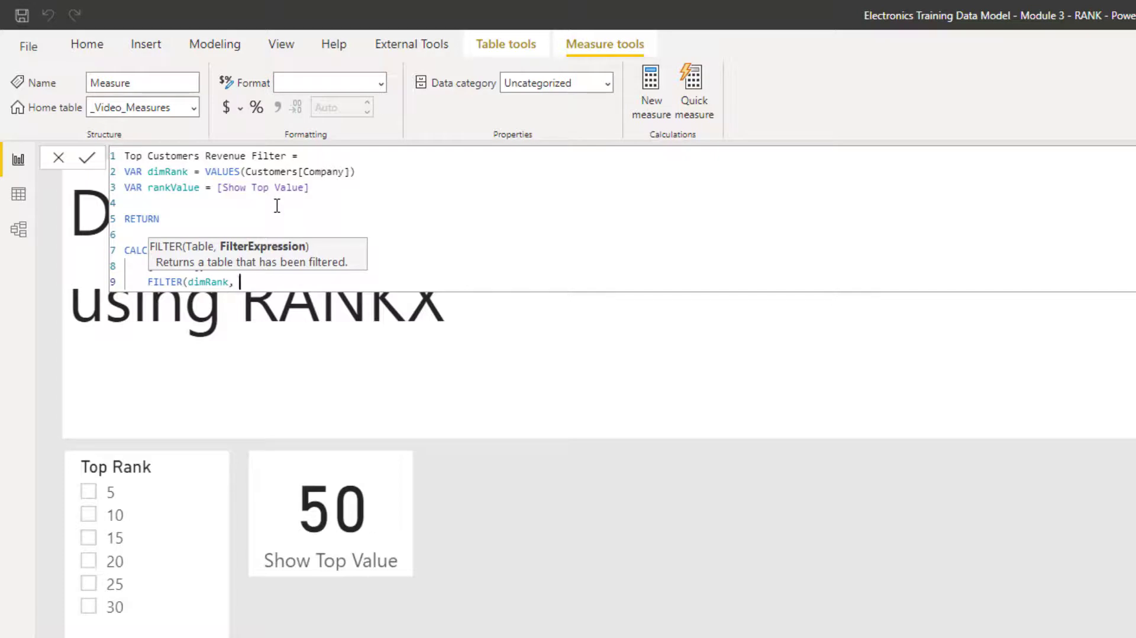
pyautogui.write('RANKX(')
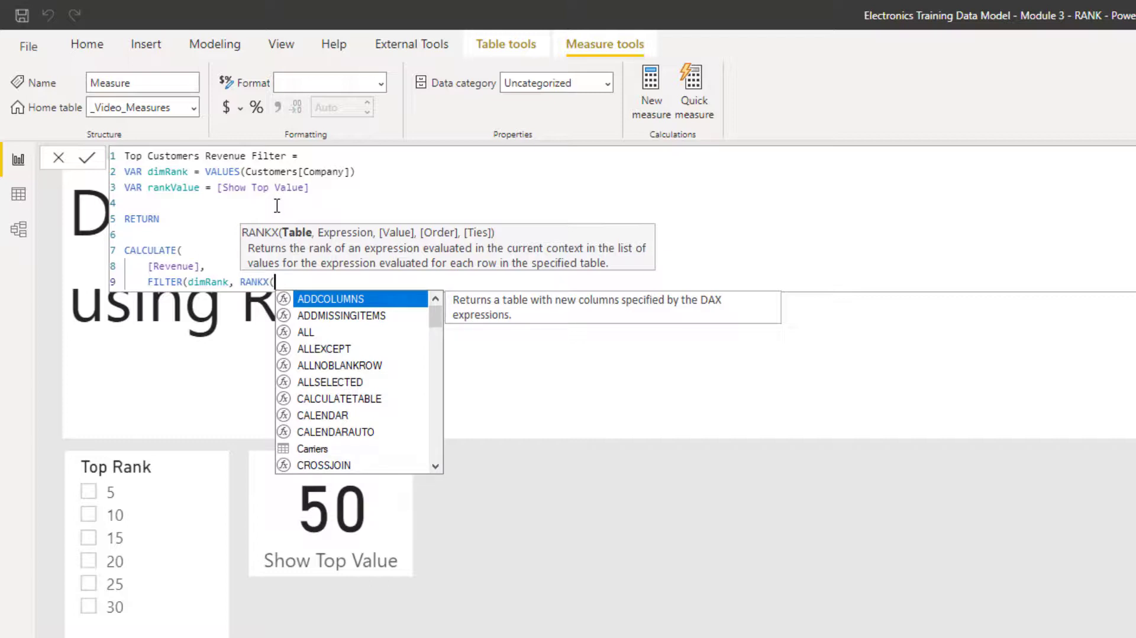
pyautogui.write('all(c')
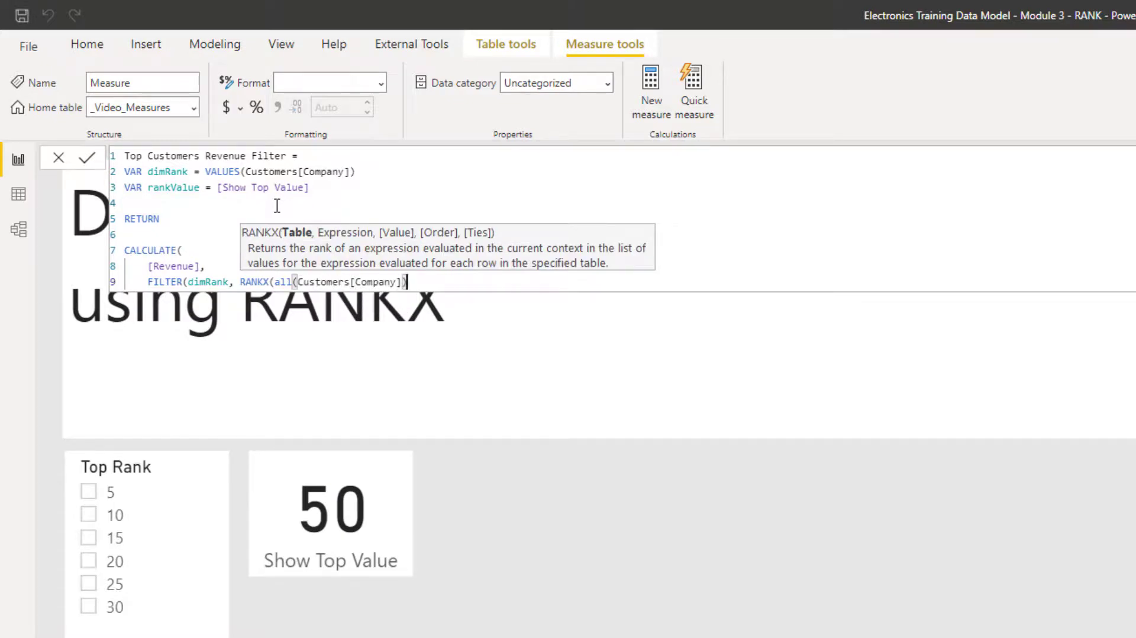
pyautogui.write(',')
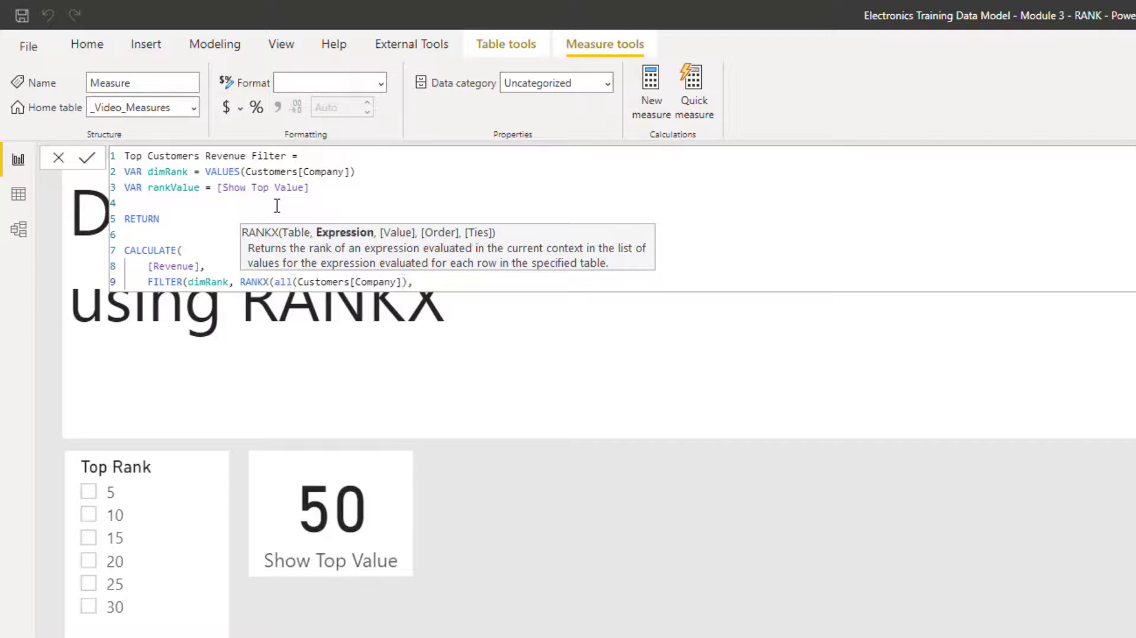
pyautogui.write('[Revenue]')
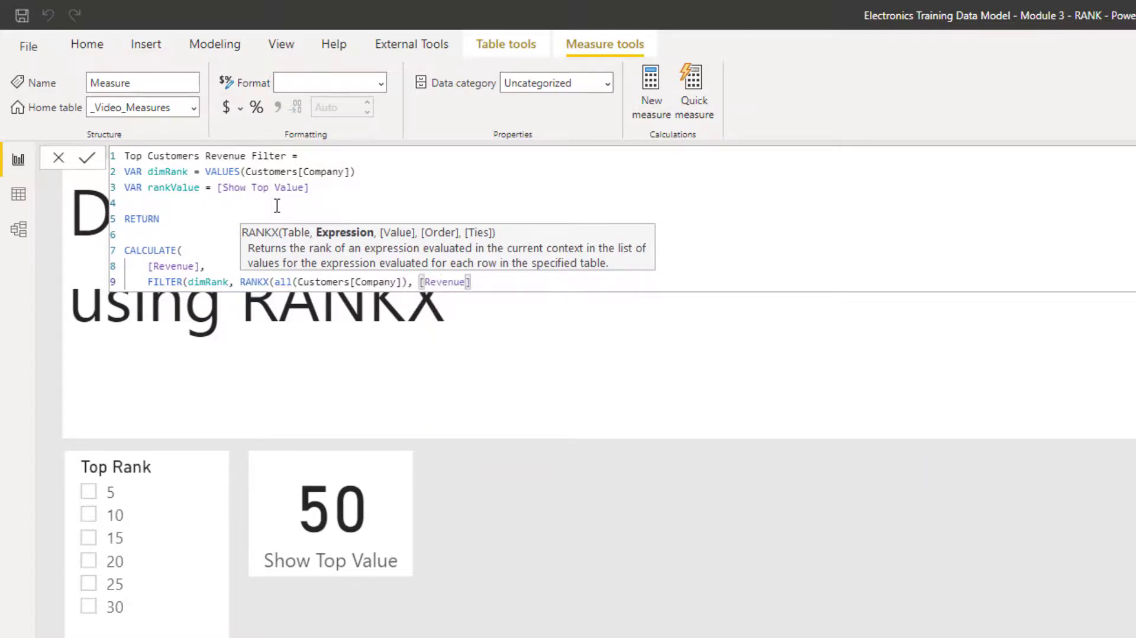
pyautogui.write(',')
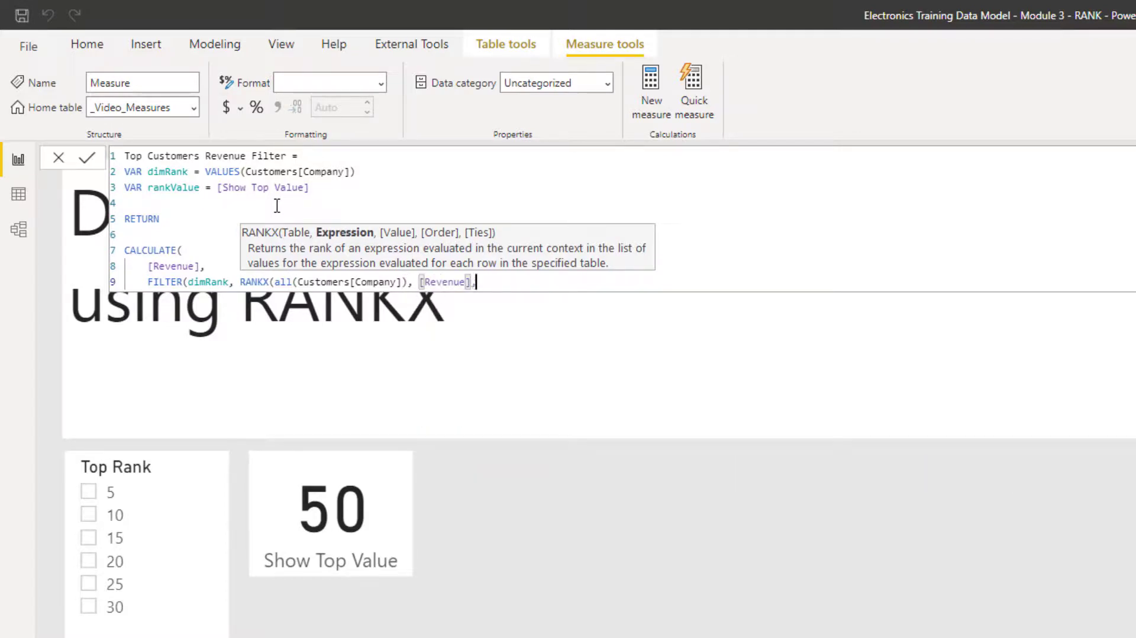
pyautogui.write(',DESC')
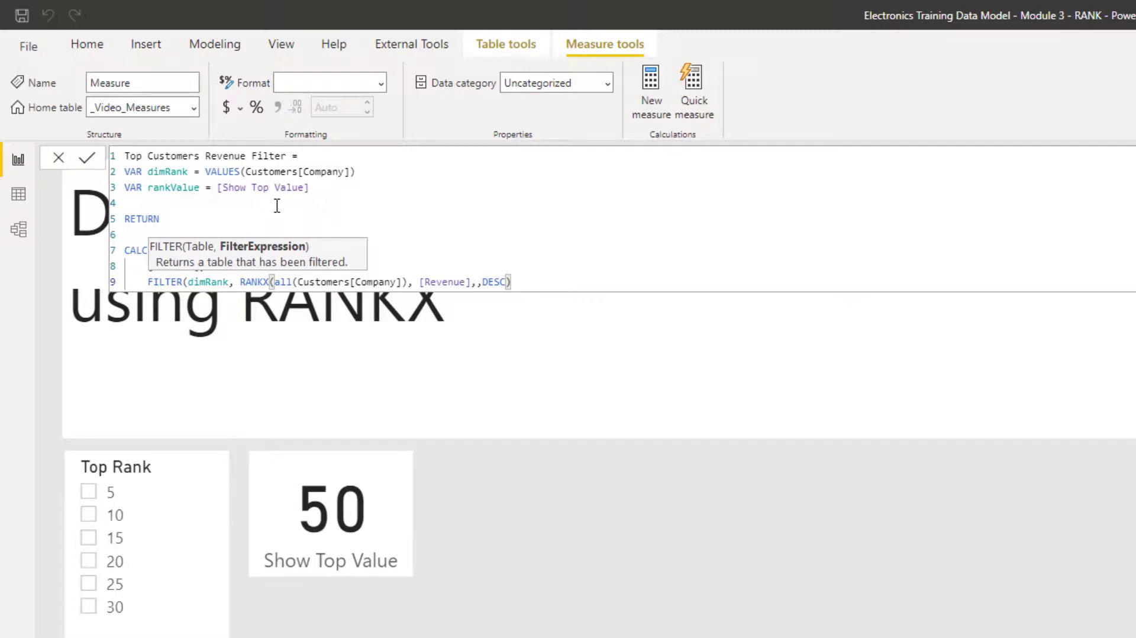
# Complete the condition <= rankValue to close the FILTER and CALCULATE
pyautogui.write('<')
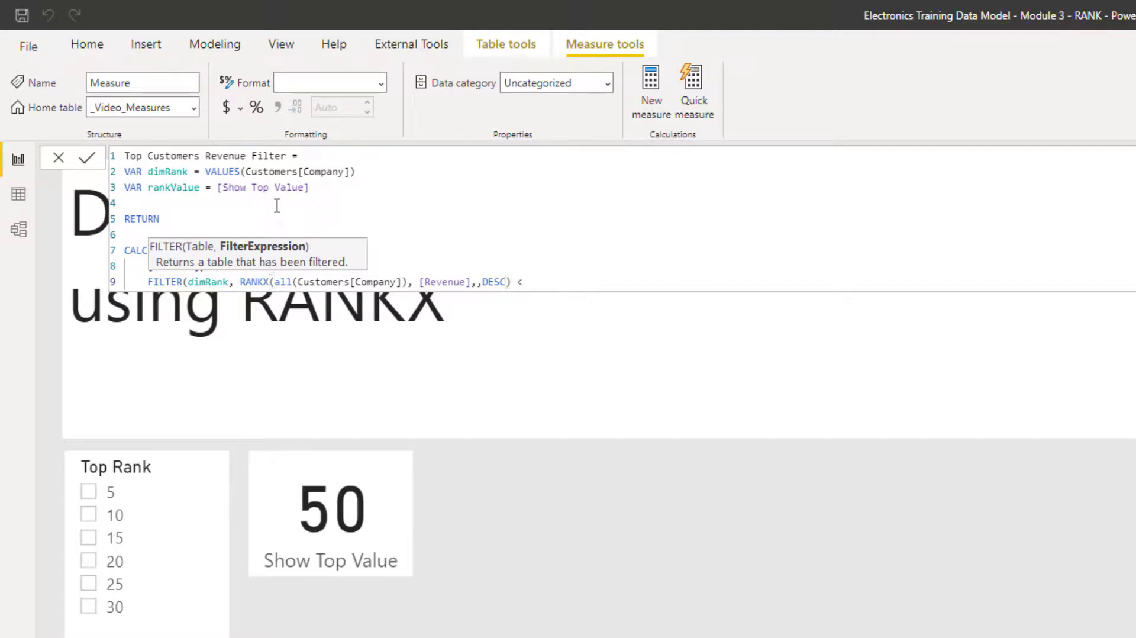
pyautogui.write('=')
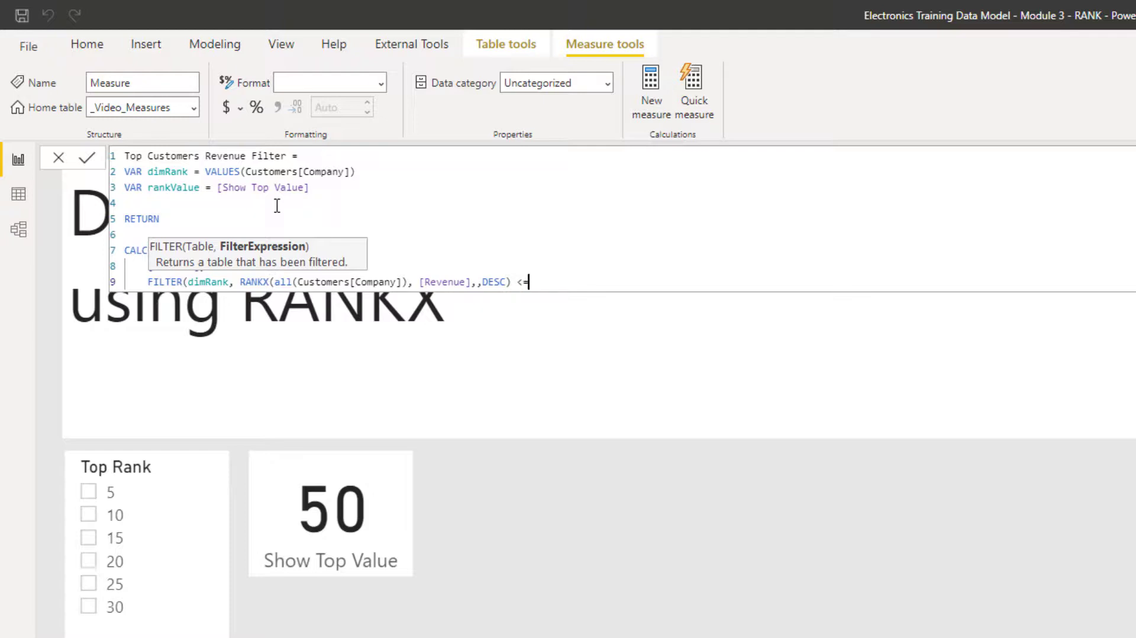
pyautogui.write('dimr')
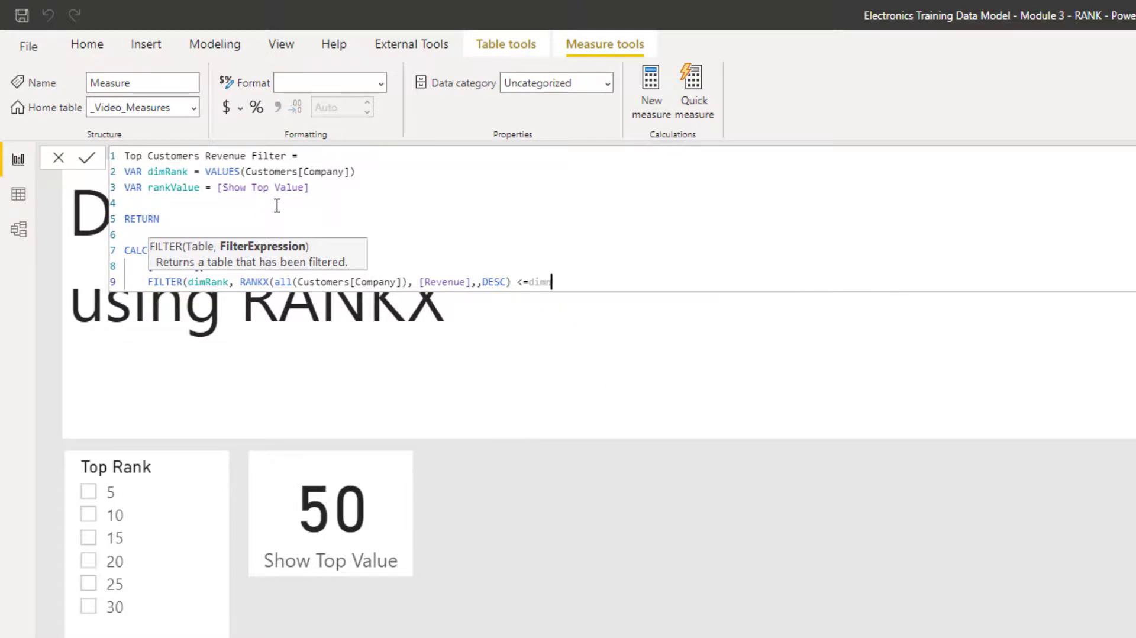
pyautogui.write('a')
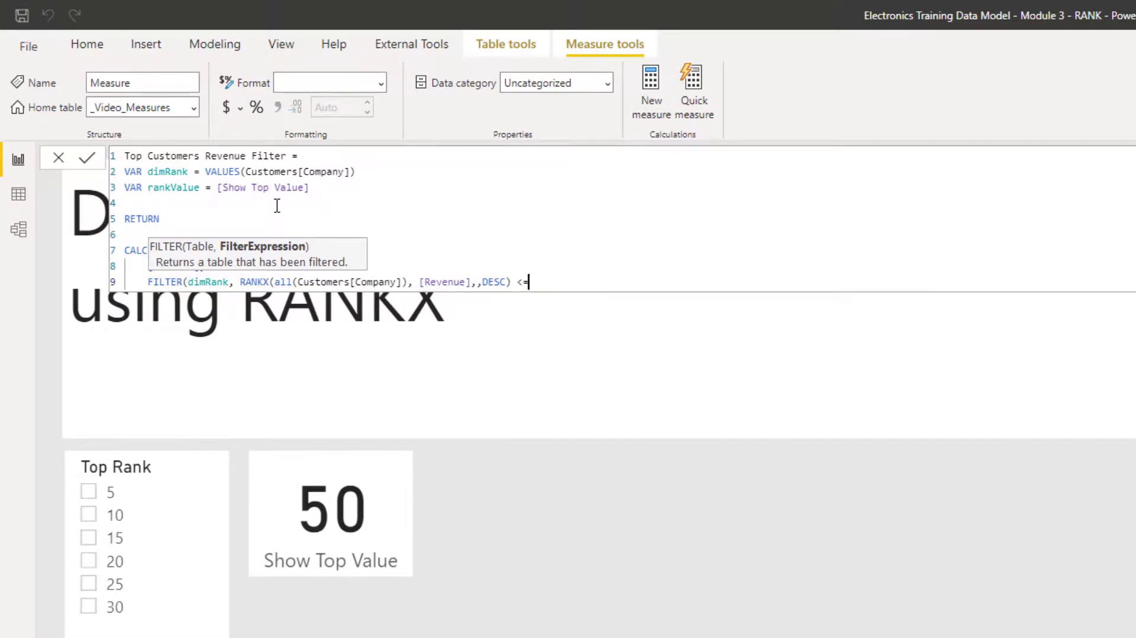
pyautogui.write('rankvalue')
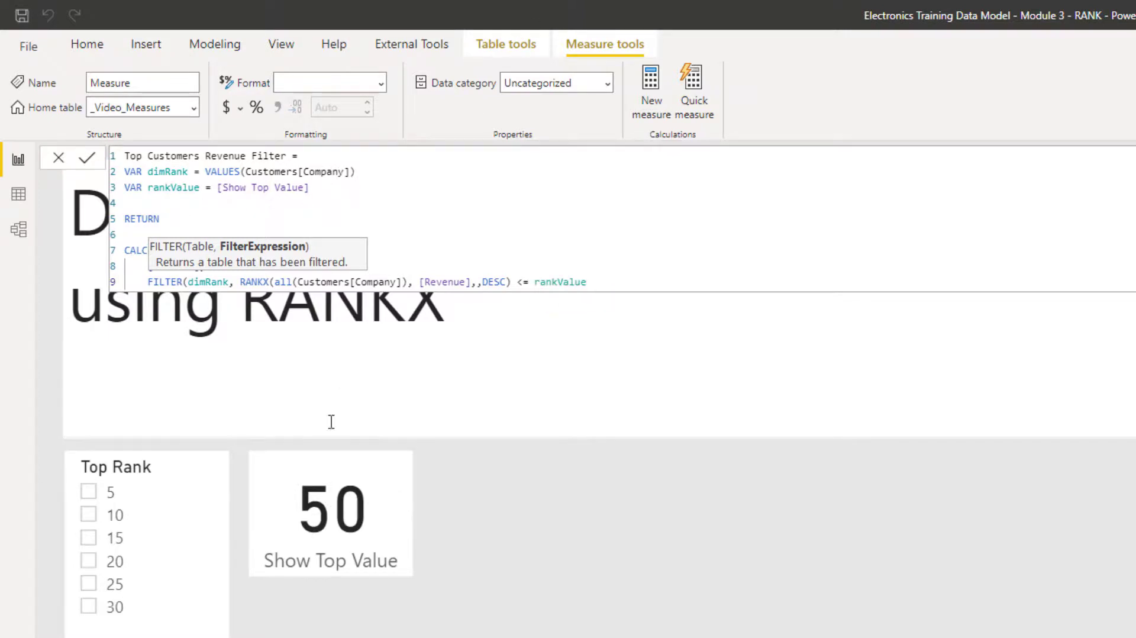
pyautogui.moveTo(373, 506)
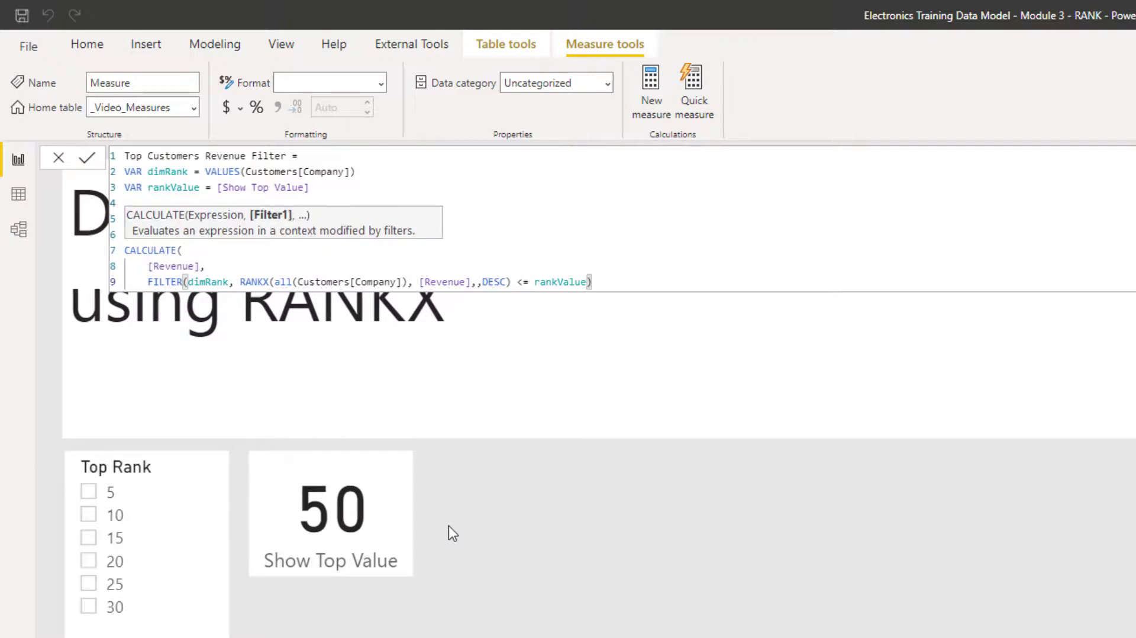
pyautogui.press('Enter')
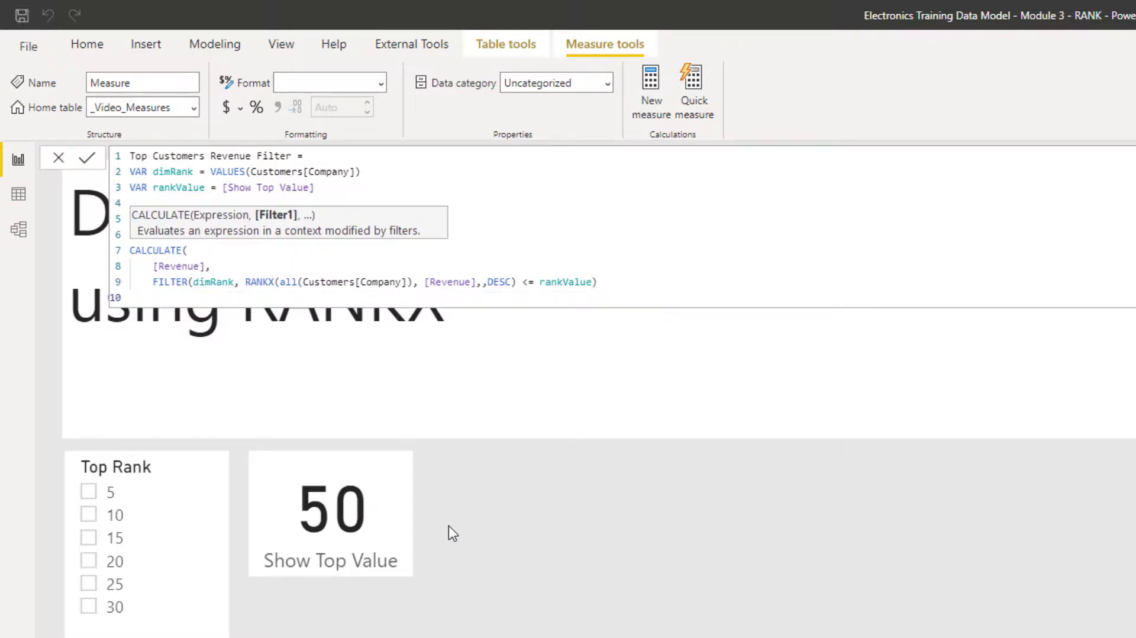
# Commit the measure and build a Revenue by Company bar chart listing every company
pyautogui.write('RETURN')
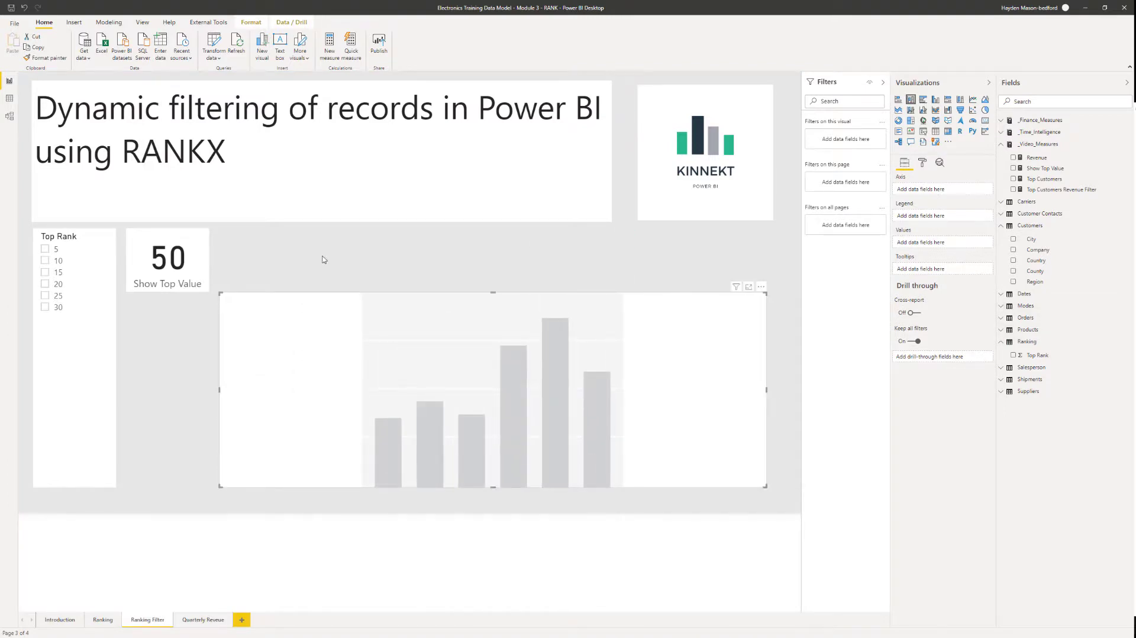
pyautogui.click(1062, 189)
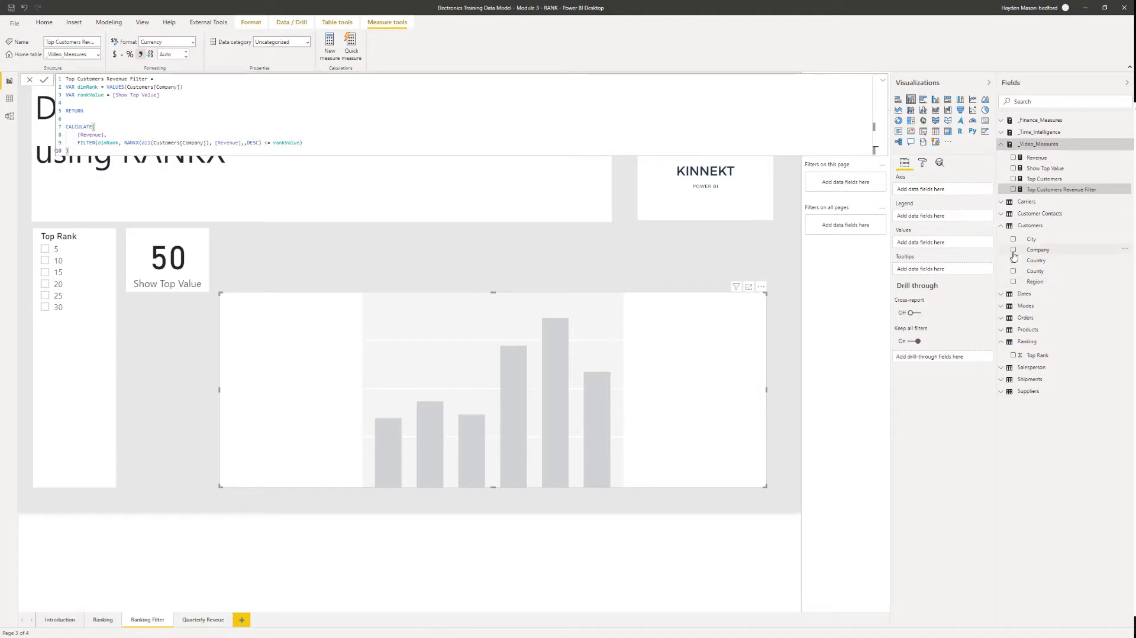
pyautogui.click(1014, 250)
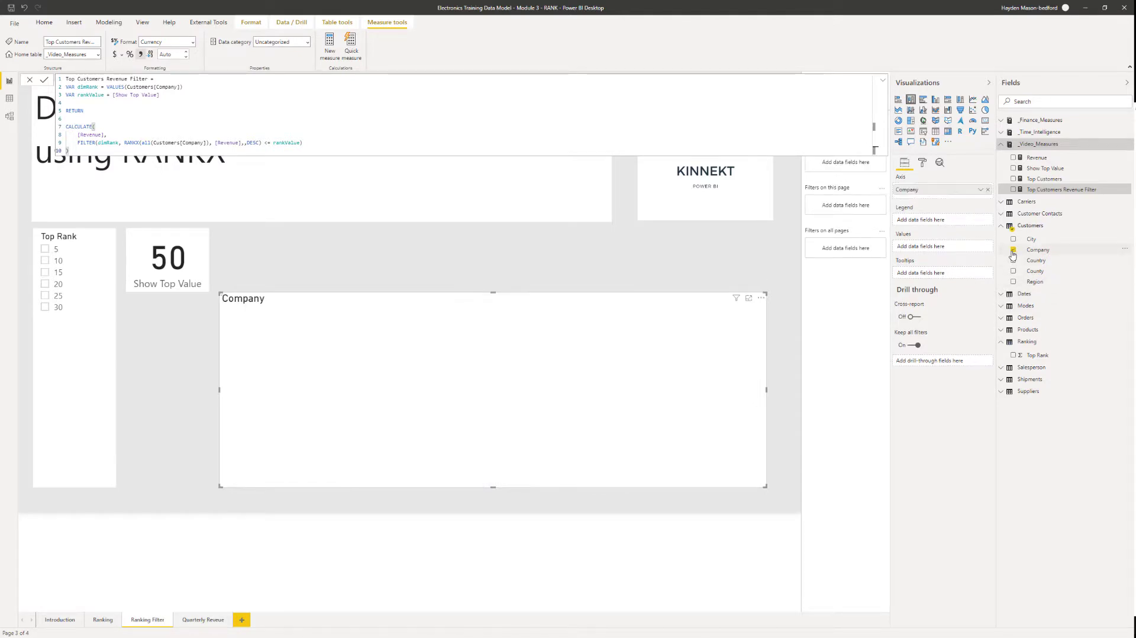
pyautogui.click(1013, 250)
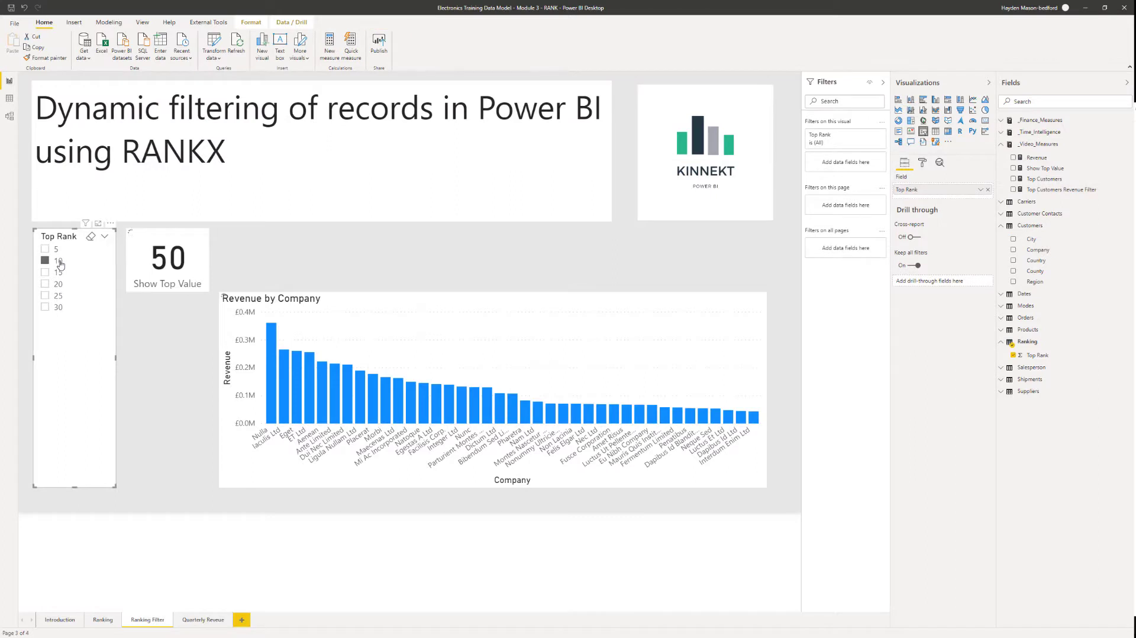
# Plot Top Customers Revenue Filter on the chart and test Top Rank values 15, 5 and 10
pyautogui.click(45, 272)
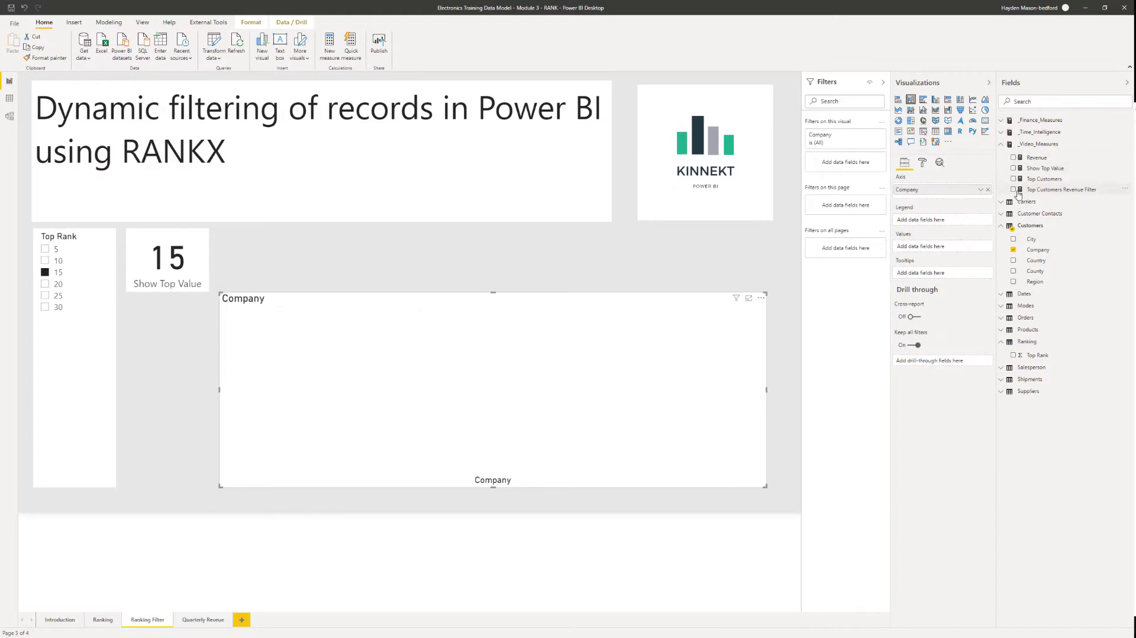
pyautogui.click(1013, 190)
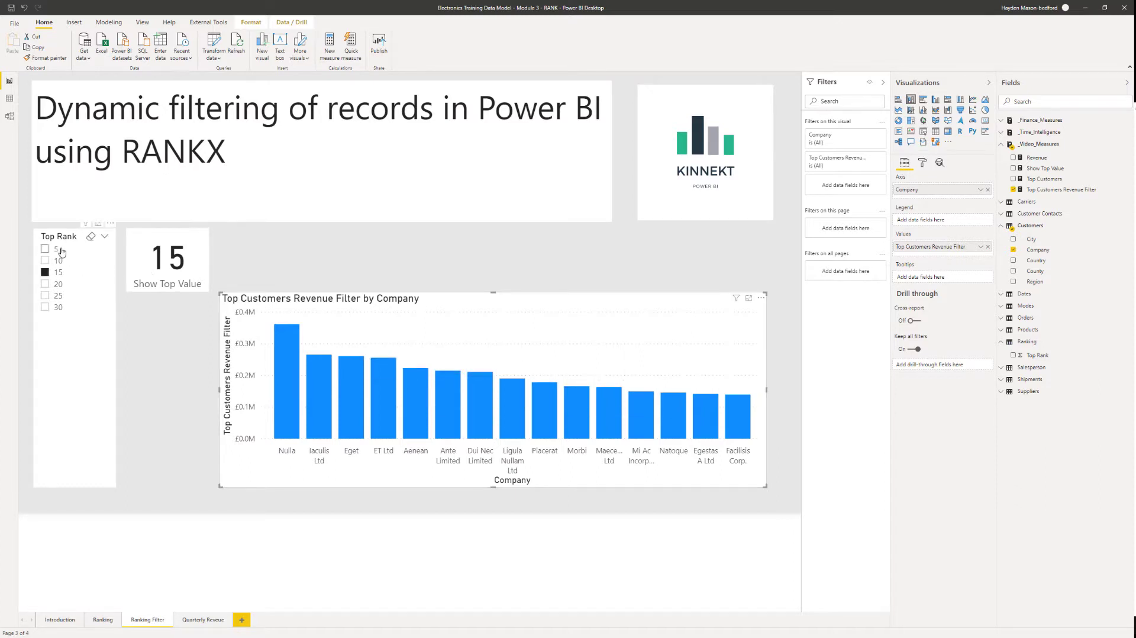
pyautogui.click(46, 248)
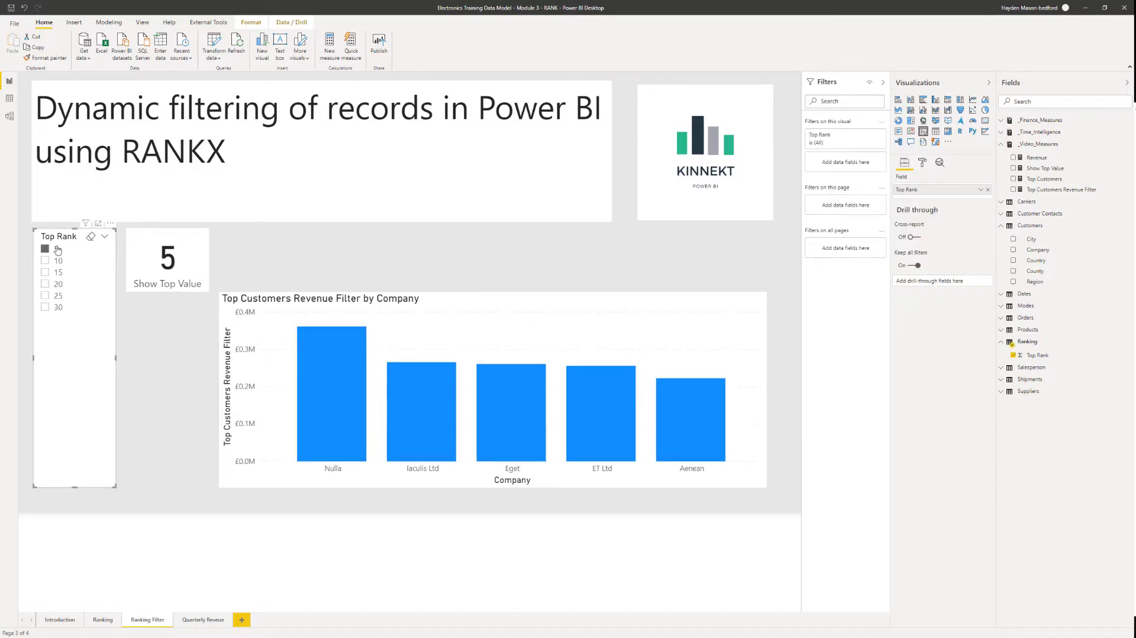
pyautogui.click(45, 249)
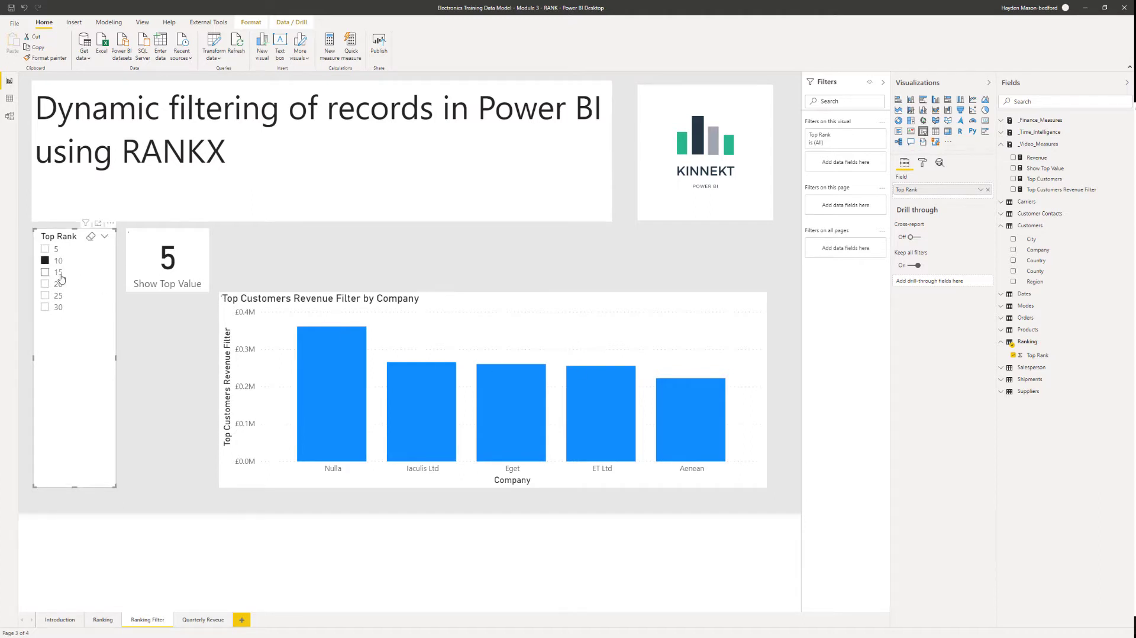
pyautogui.click(46, 261)
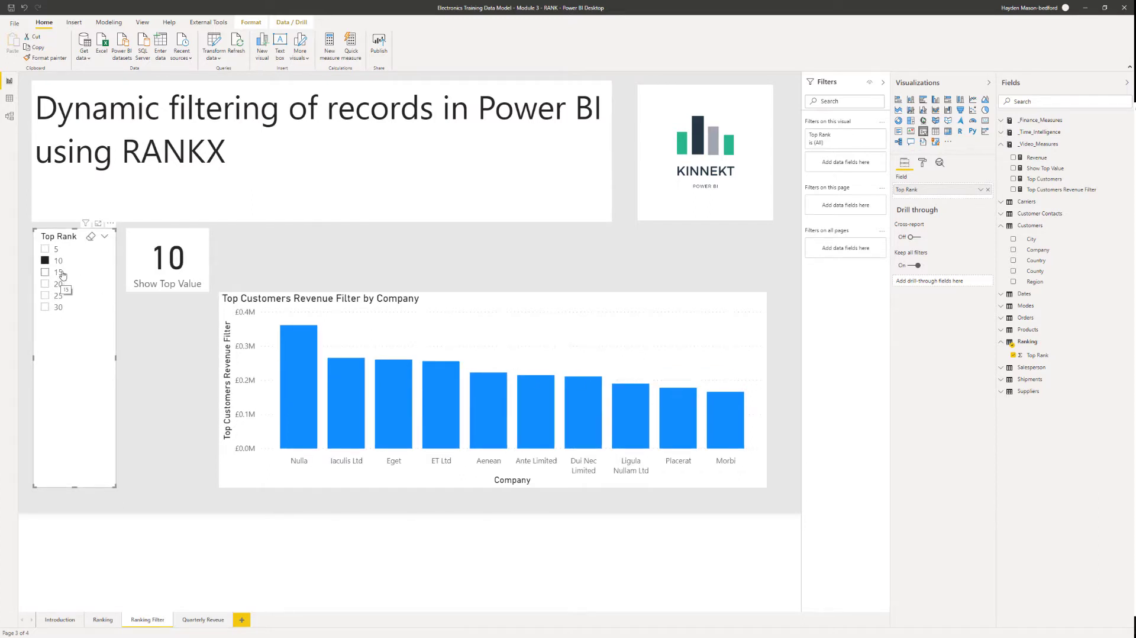